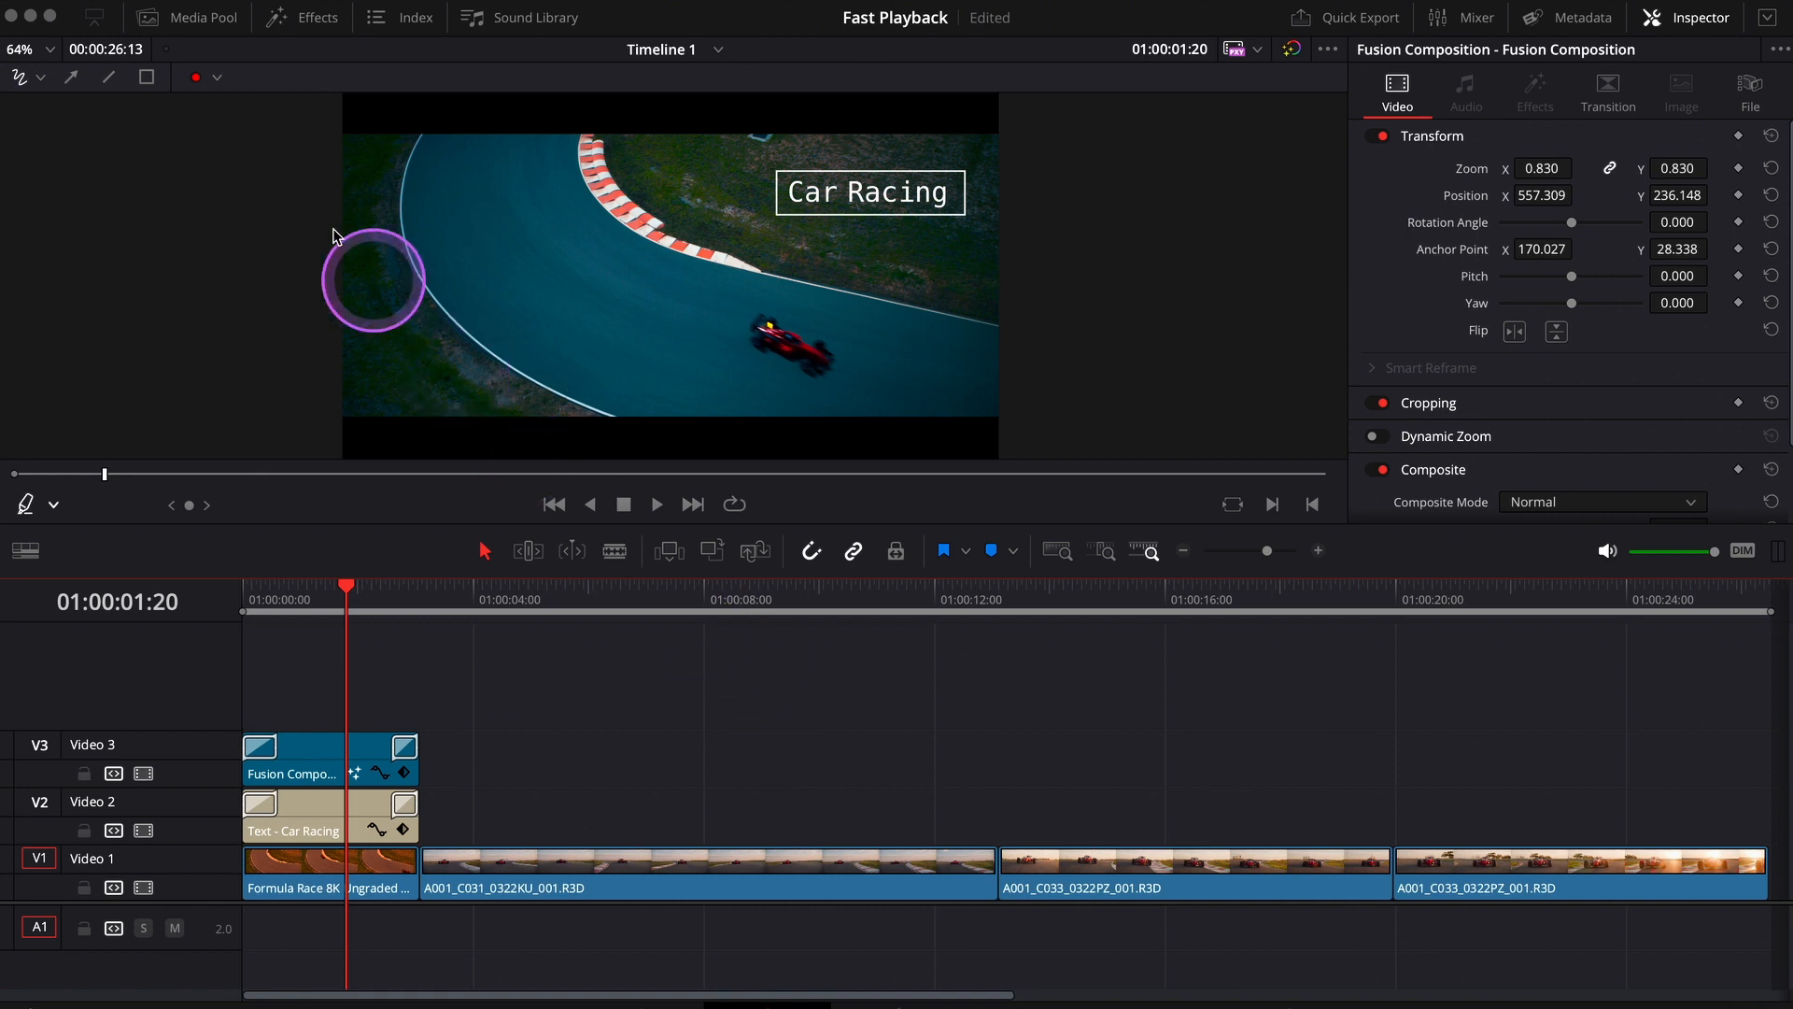
# Untick Use Project Settings for Timeline 1, keep 1920 x 1080 HD resolution, and confirm with OK
pyautogui.click(186, 17)
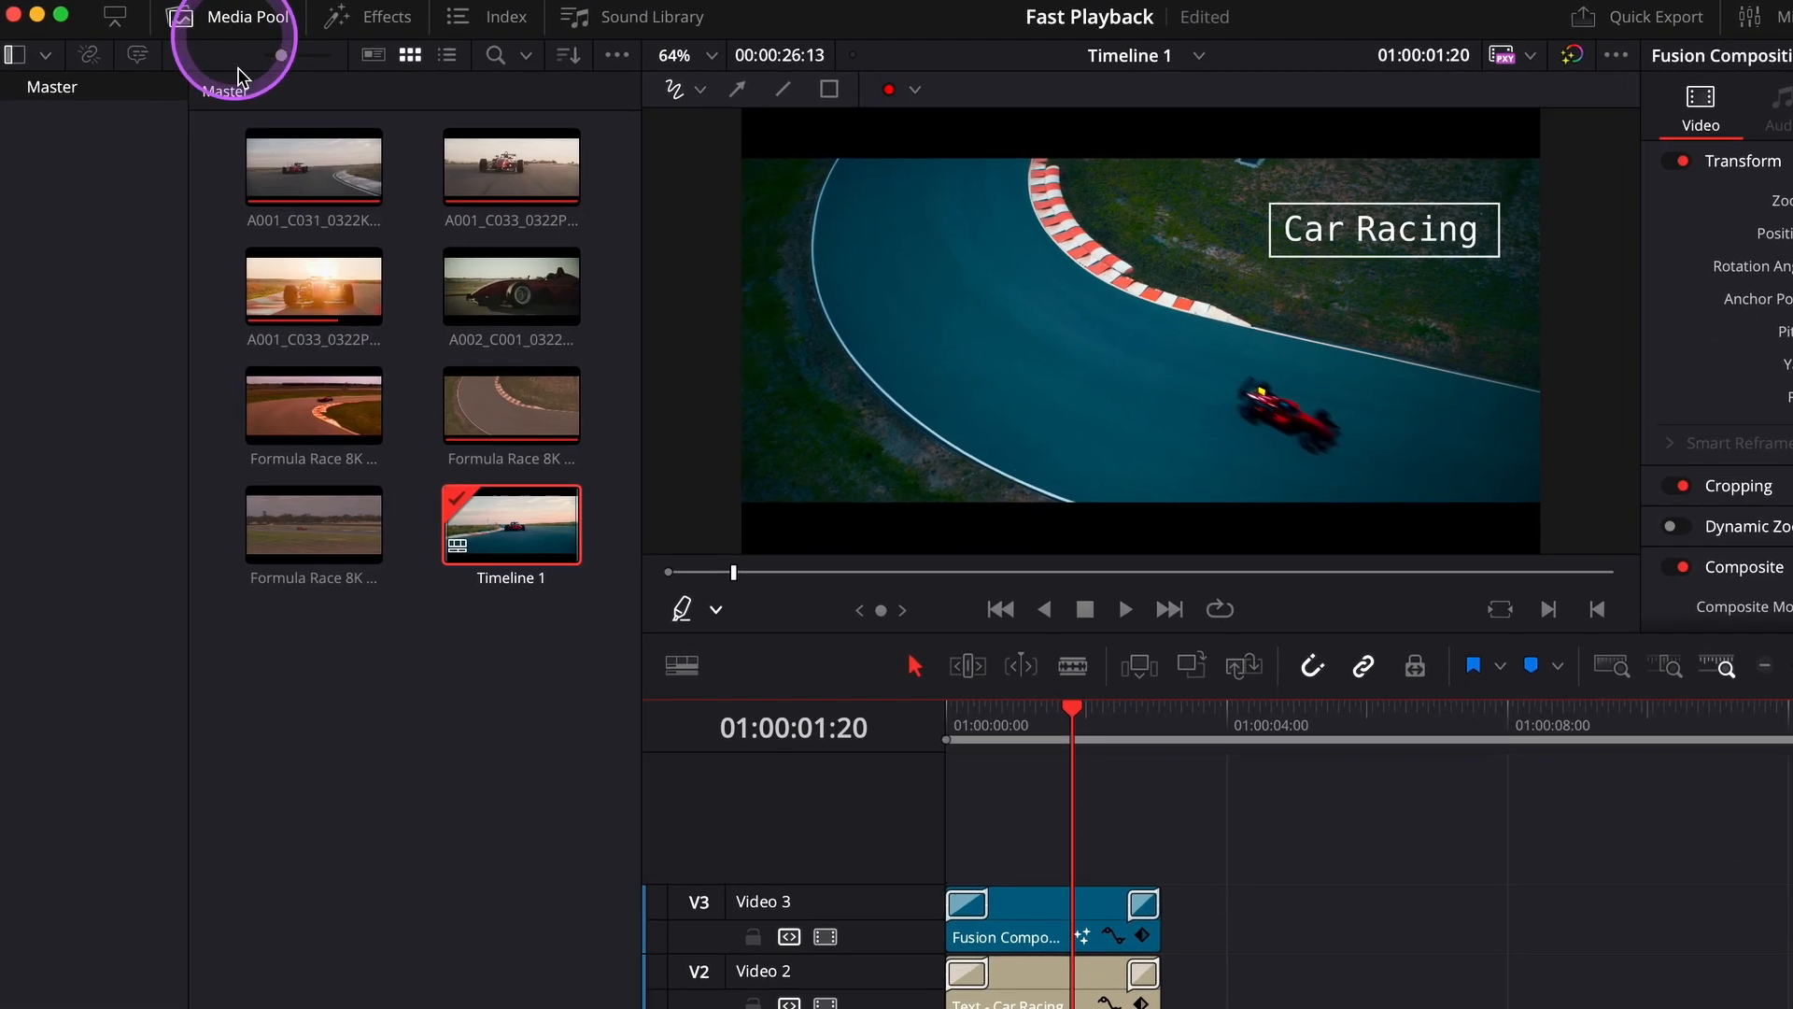
pyautogui.rightClick(512, 525)
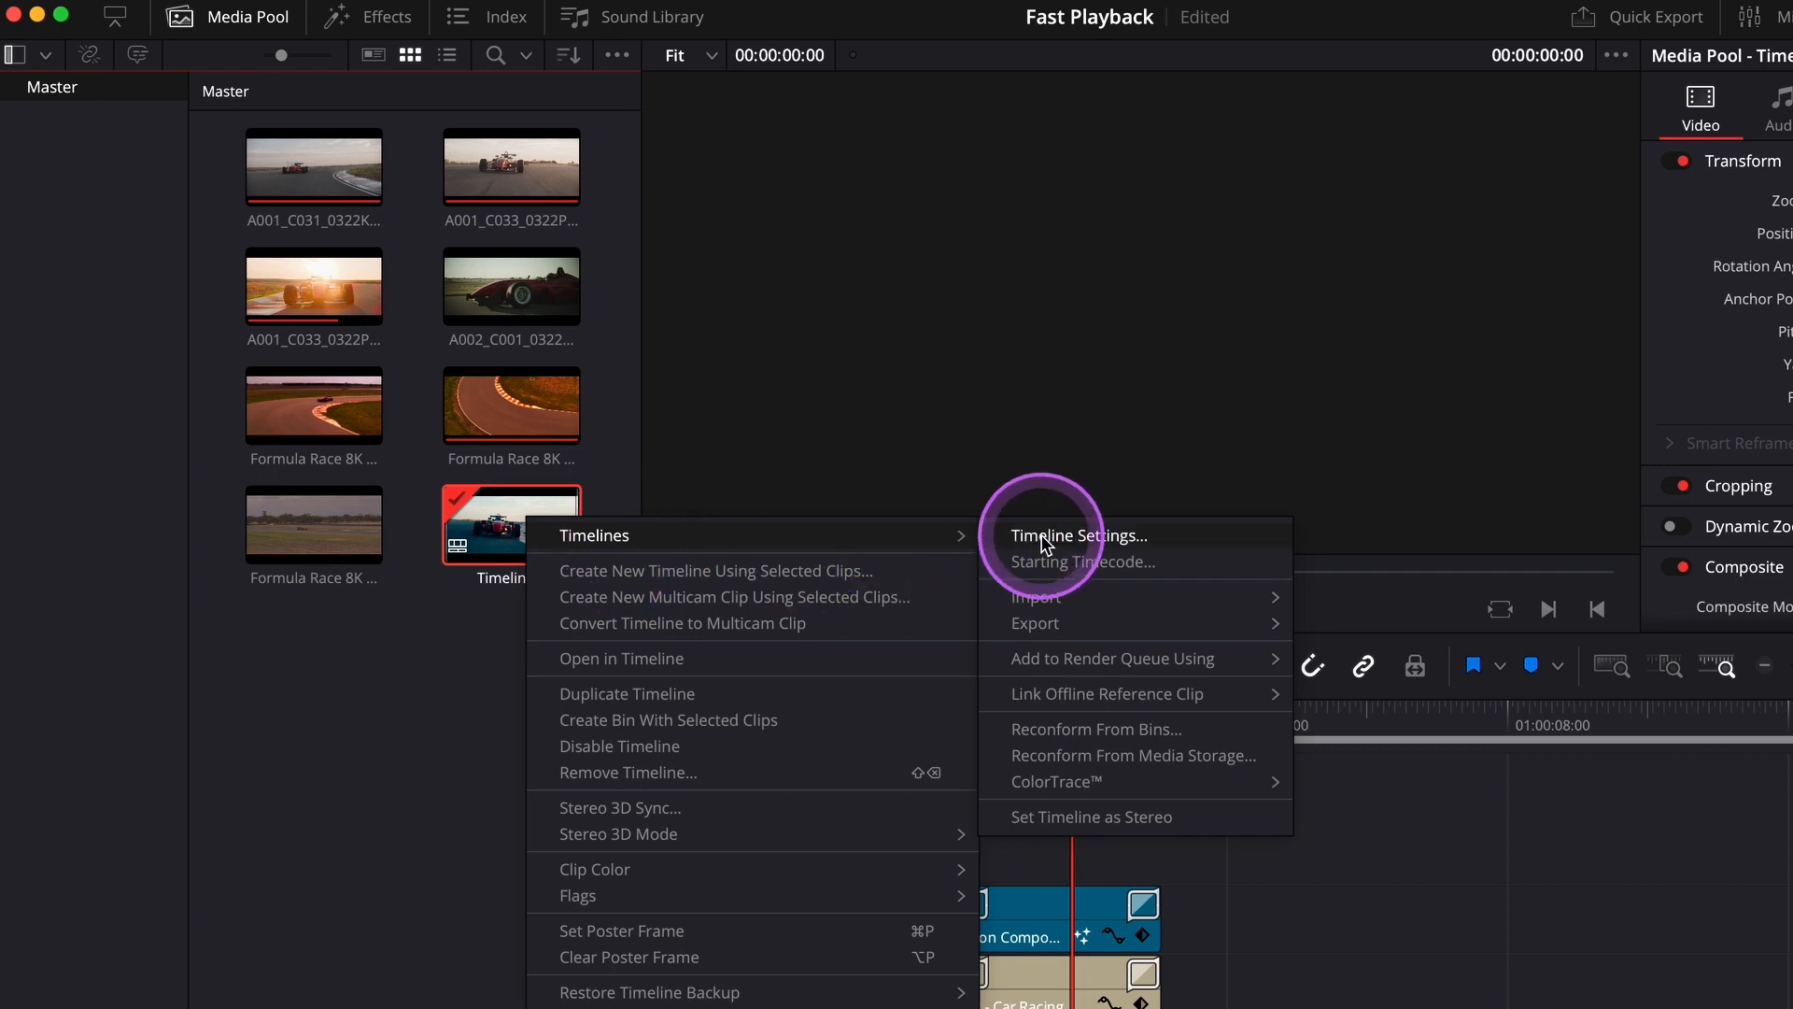
pyautogui.click(1076, 536)
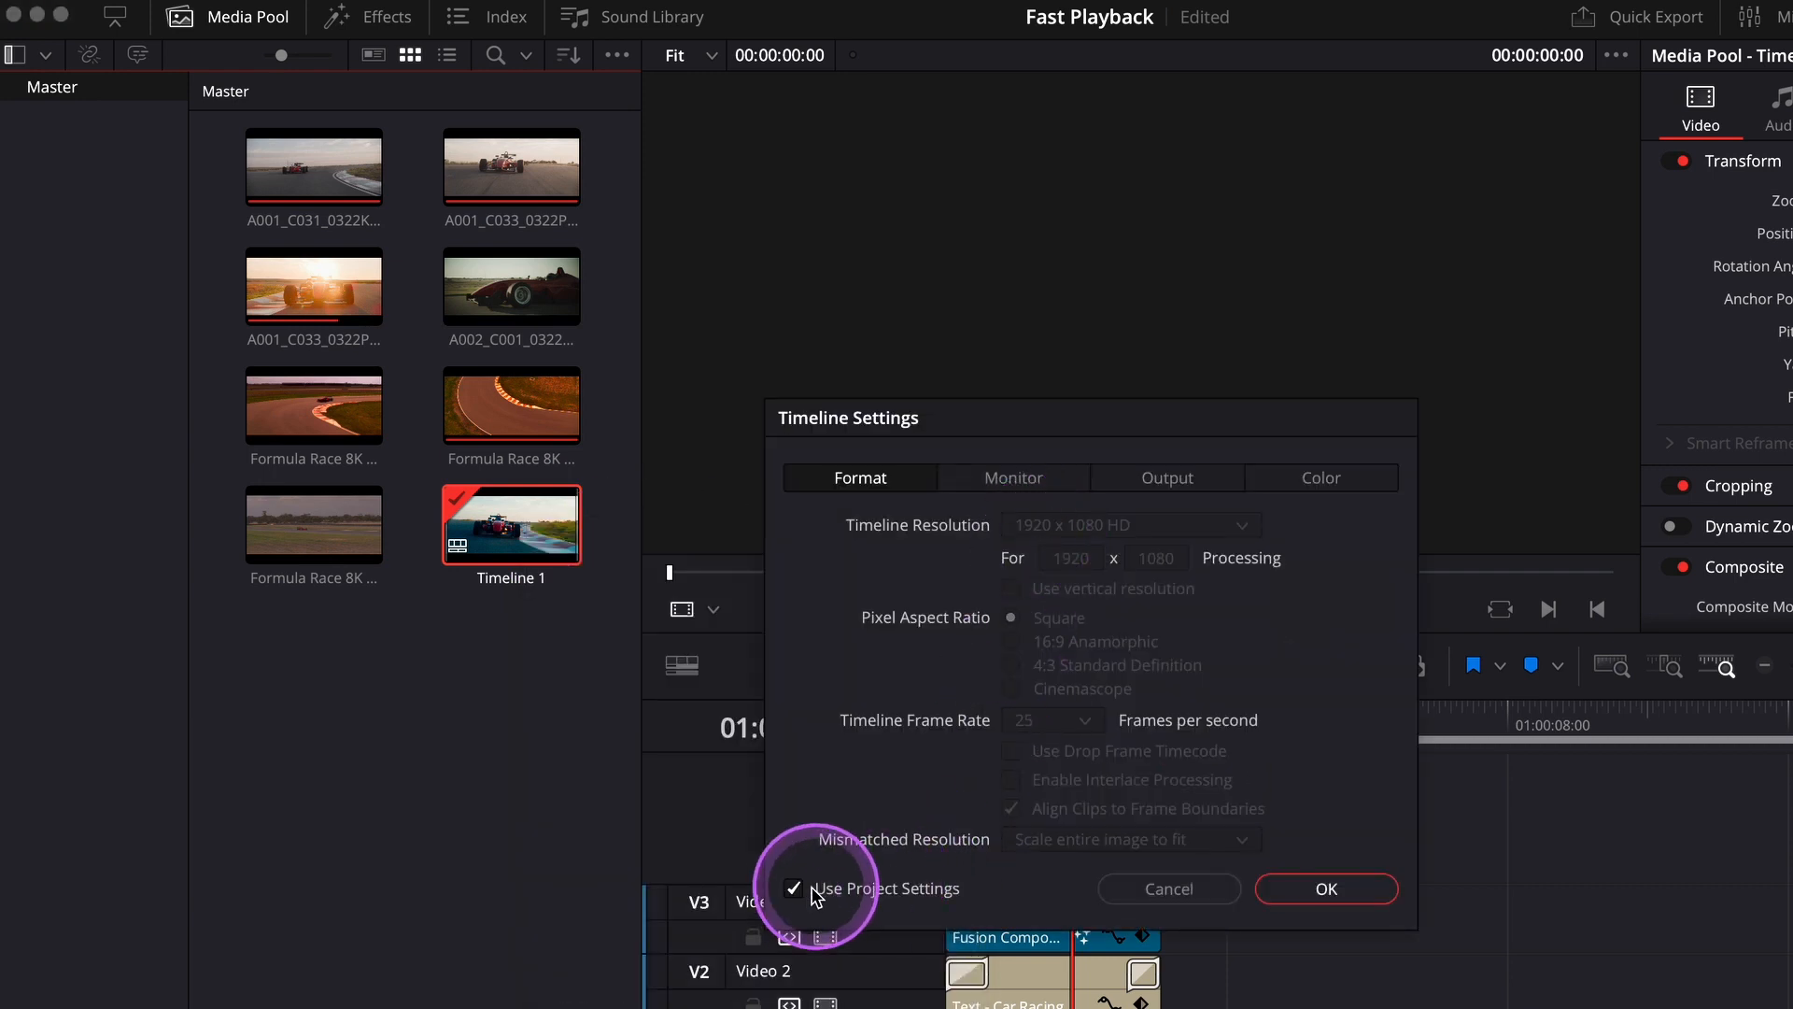
pyautogui.click(794, 889)
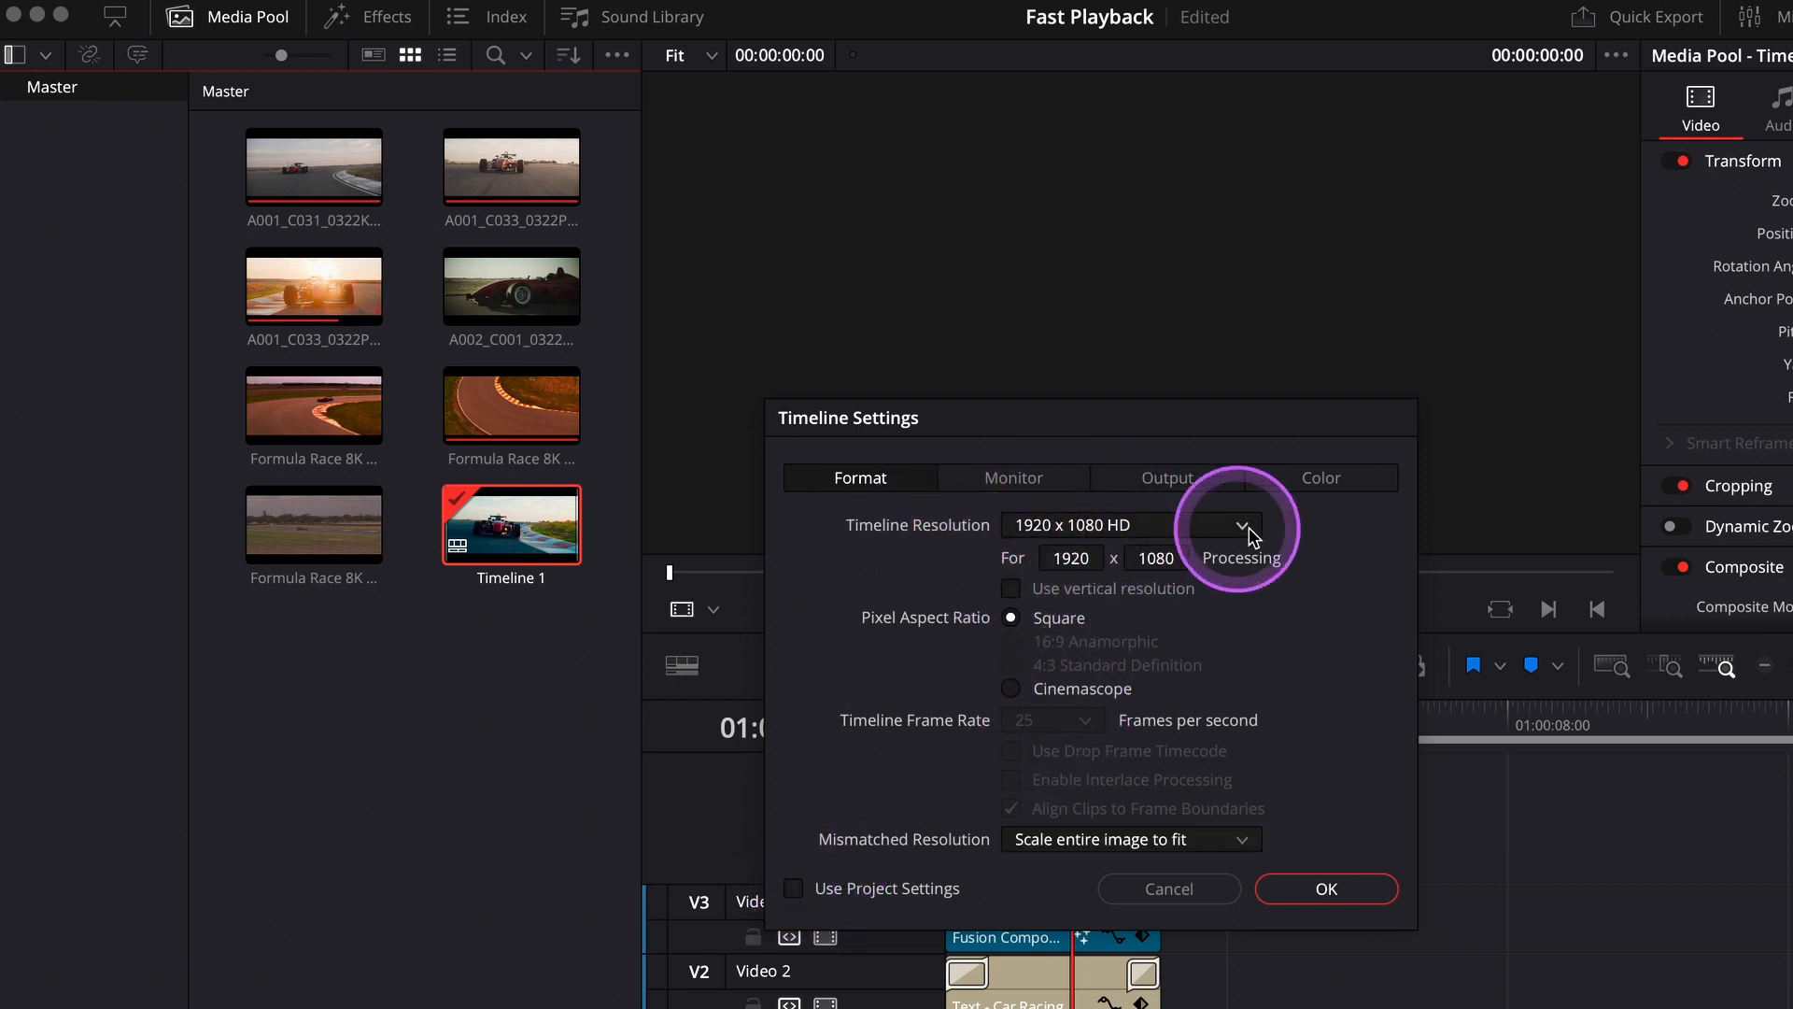
pyautogui.click(1240, 525)
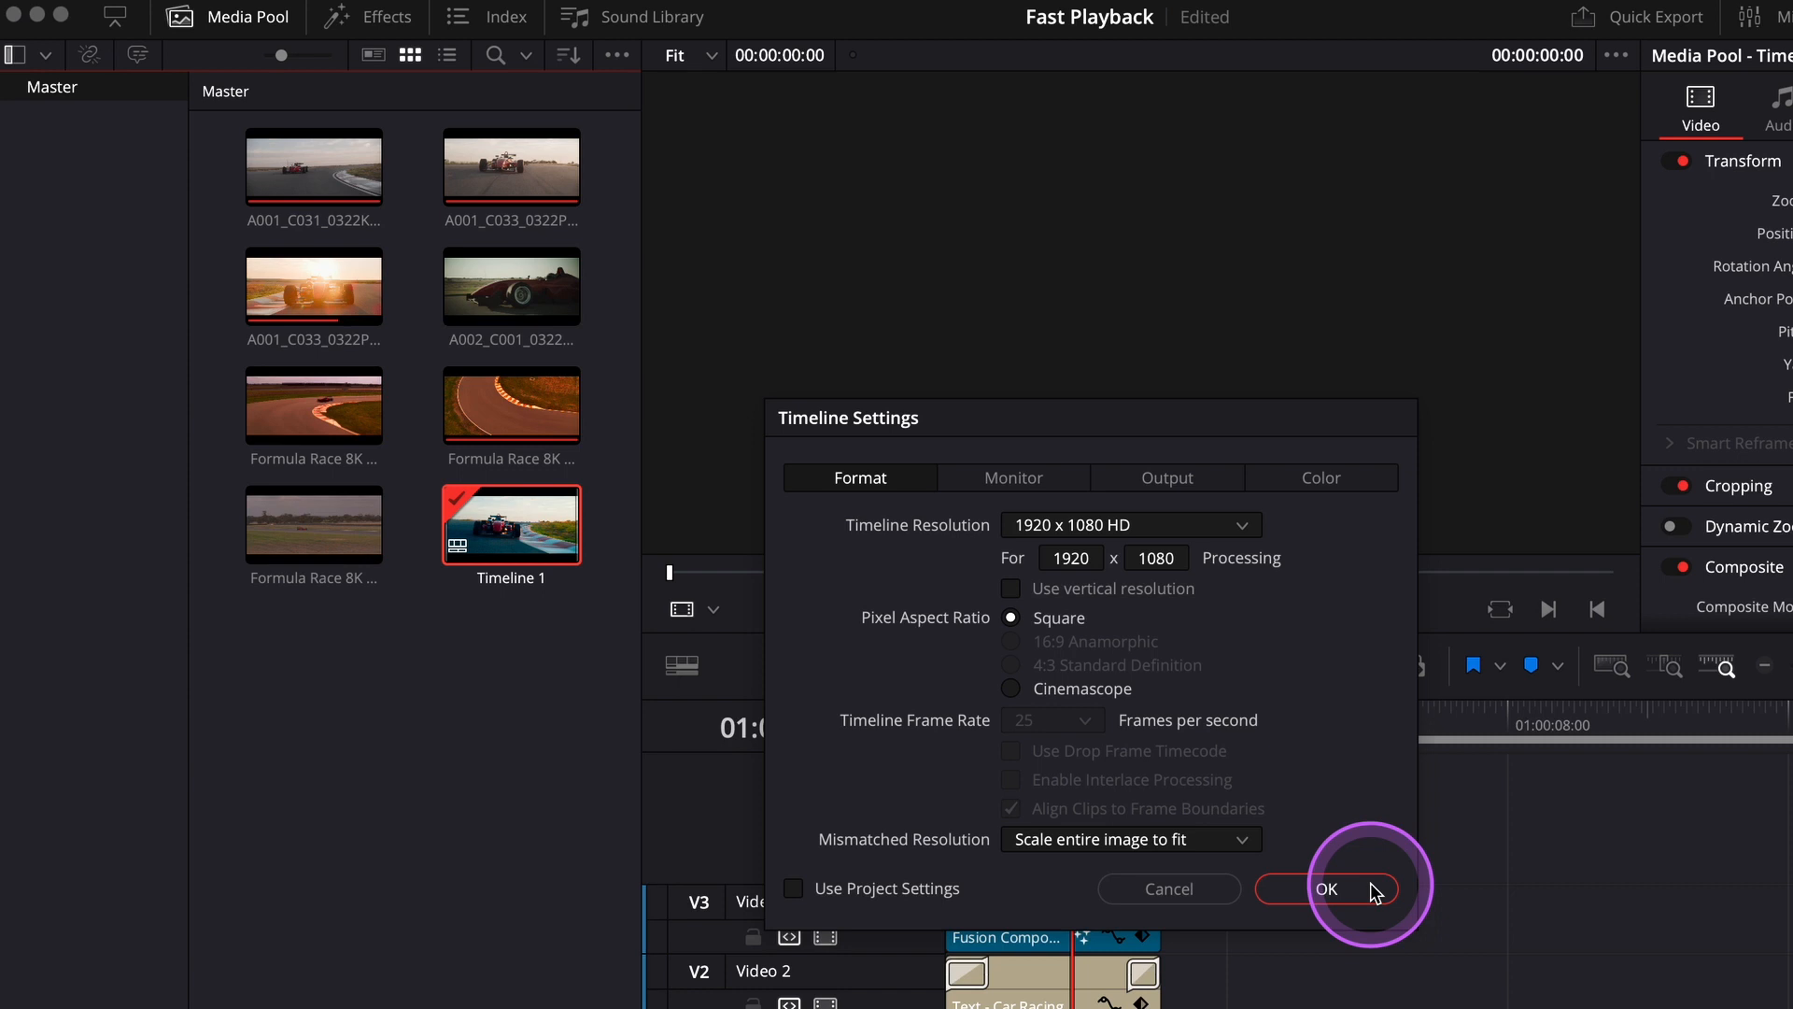
pyautogui.click(1326, 889)
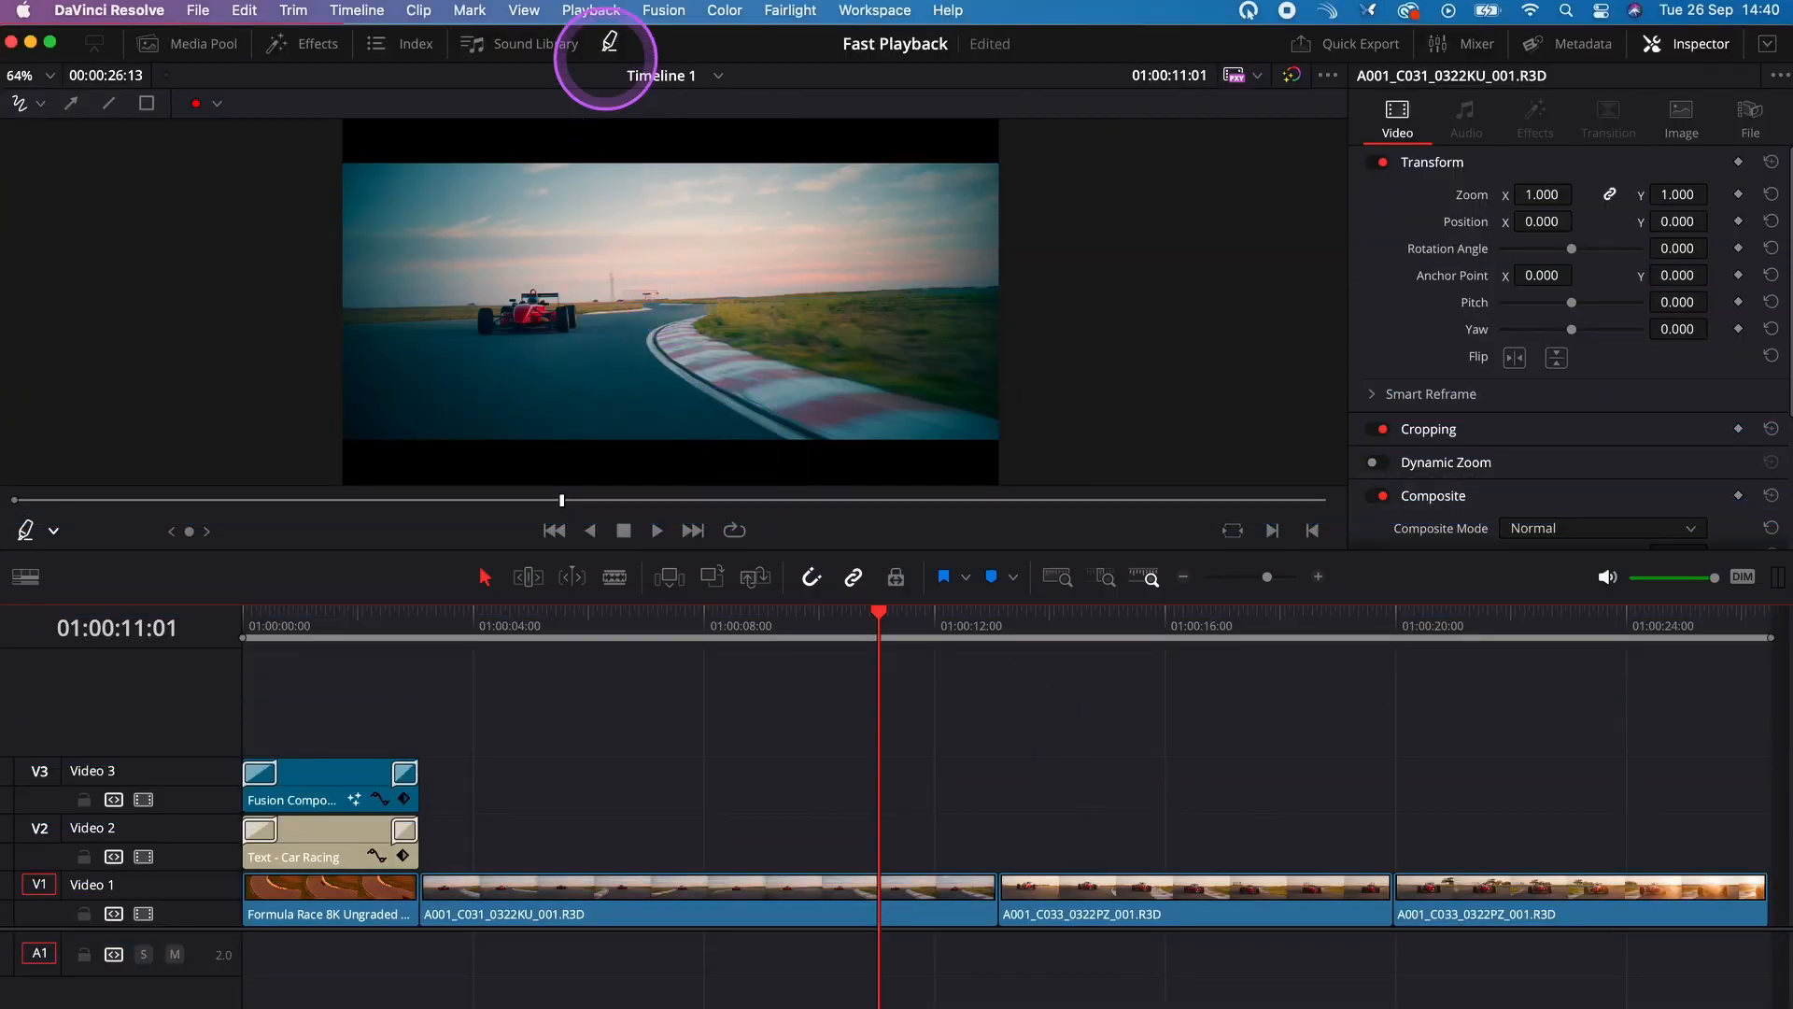
# Choose Quarter as the timeline proxy resolution from the Playback menu
pyautogui.click(591, 11)
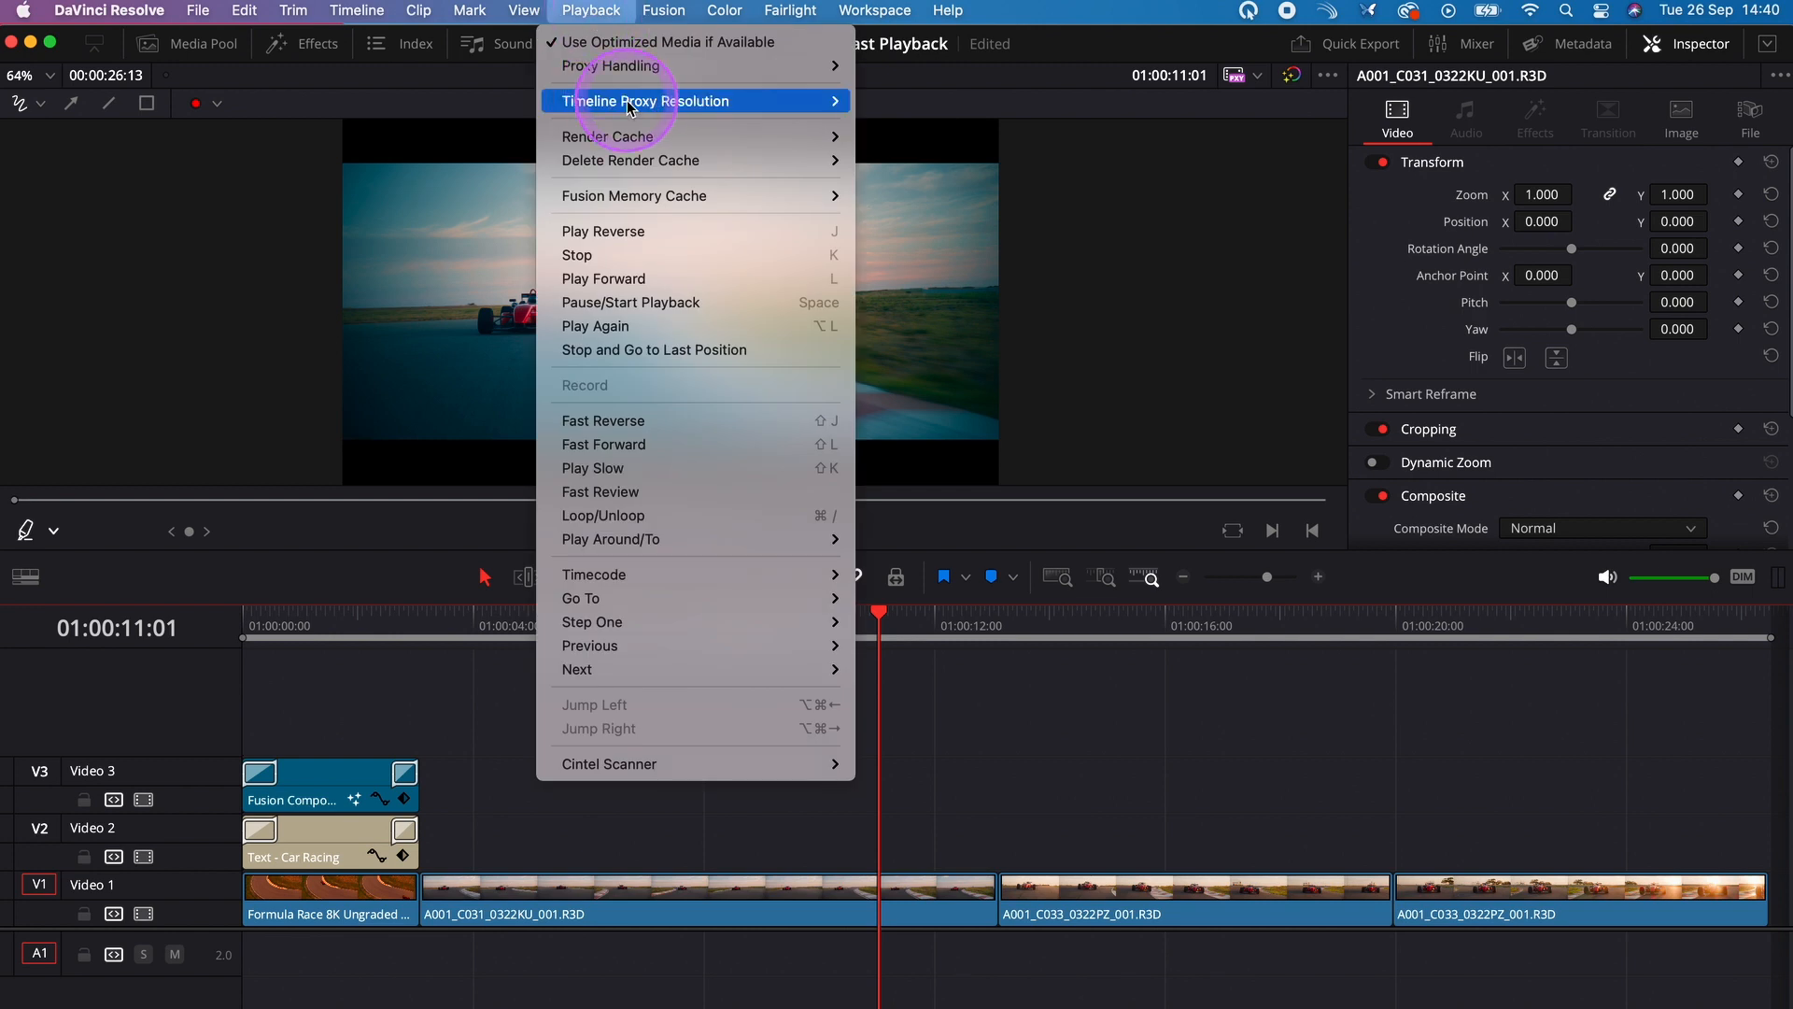
pyautogui.moveTo(645, 101)
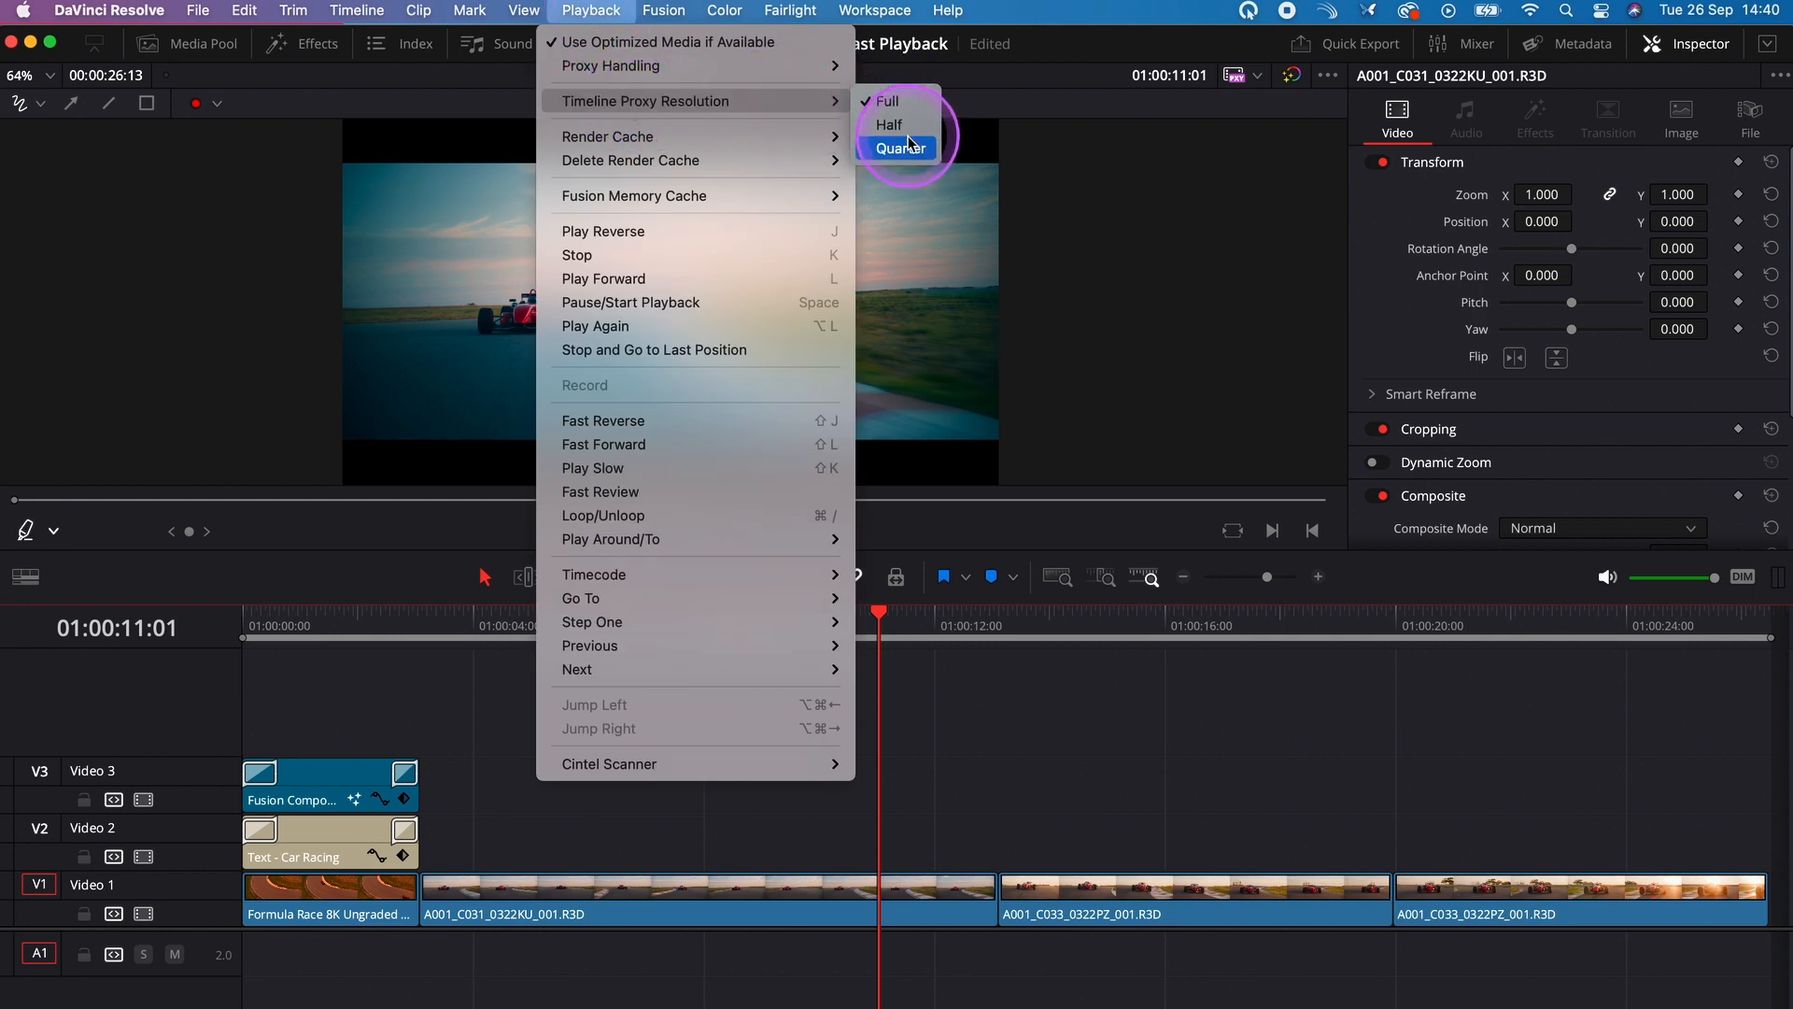
pyautogui.rightClick(254, 435)
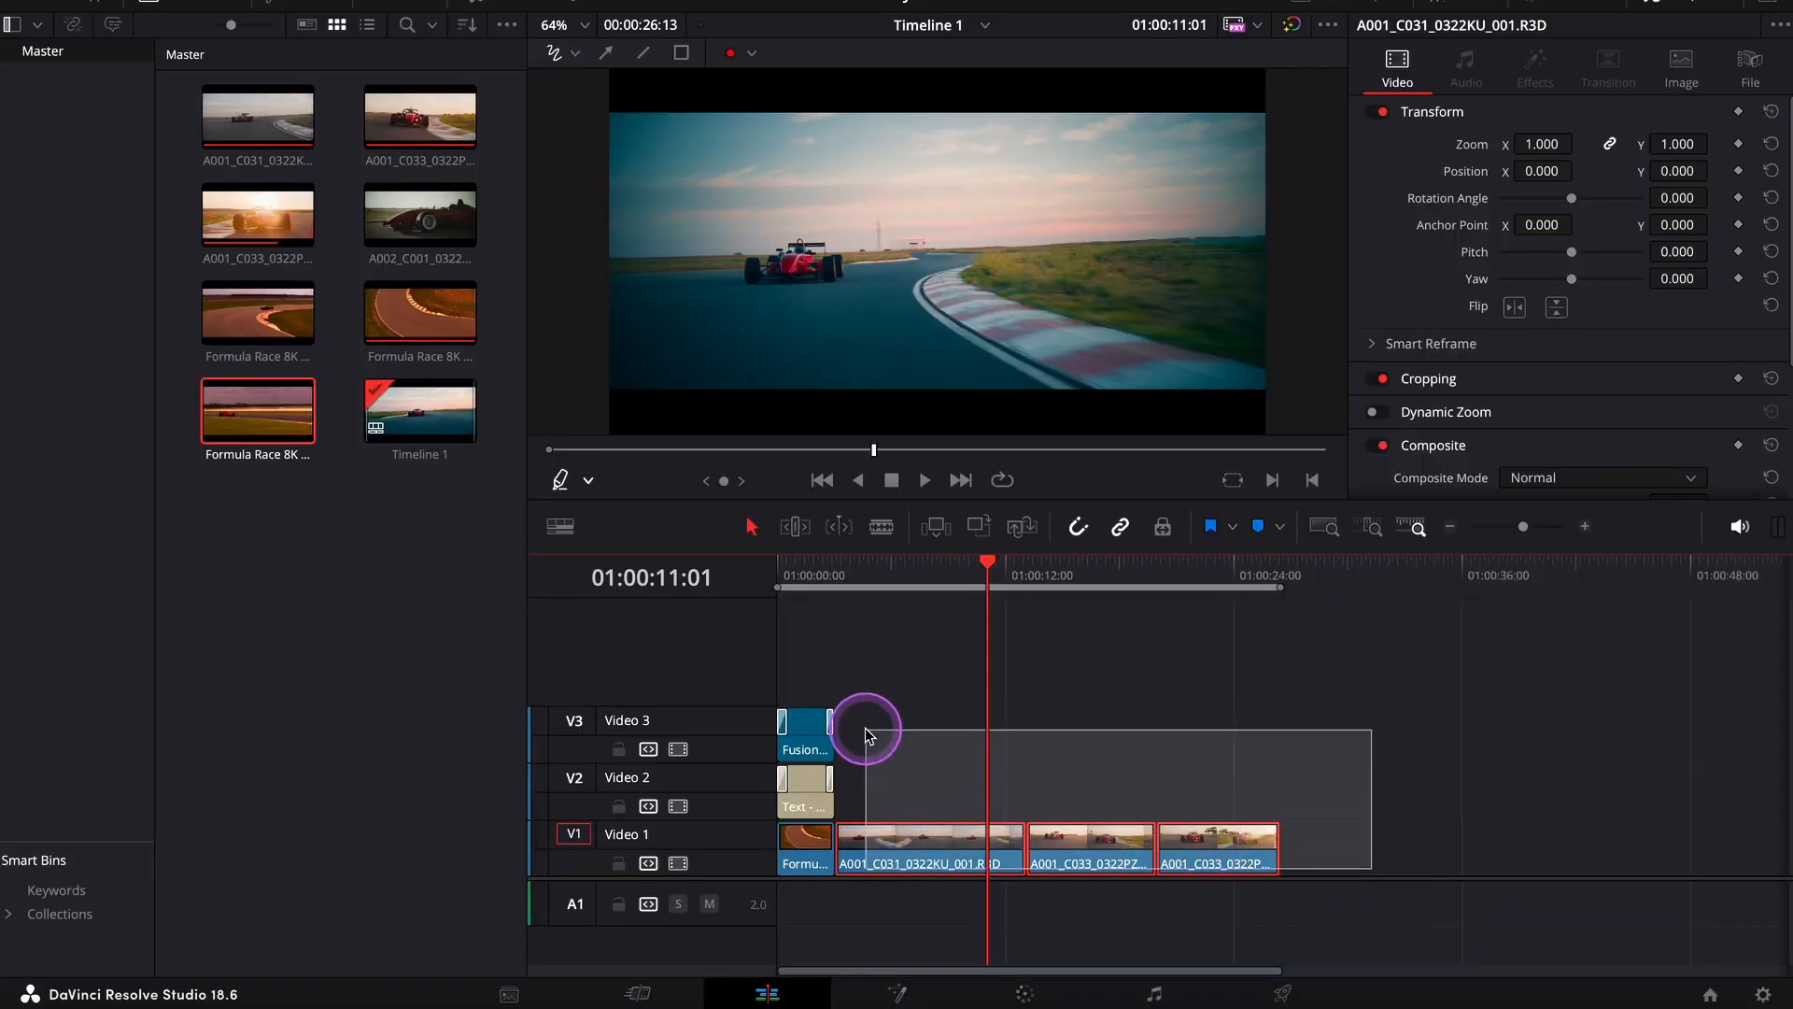
# Request optimized media generation for all the selected timeline clips
pyautogui.rightClick(909, 852)
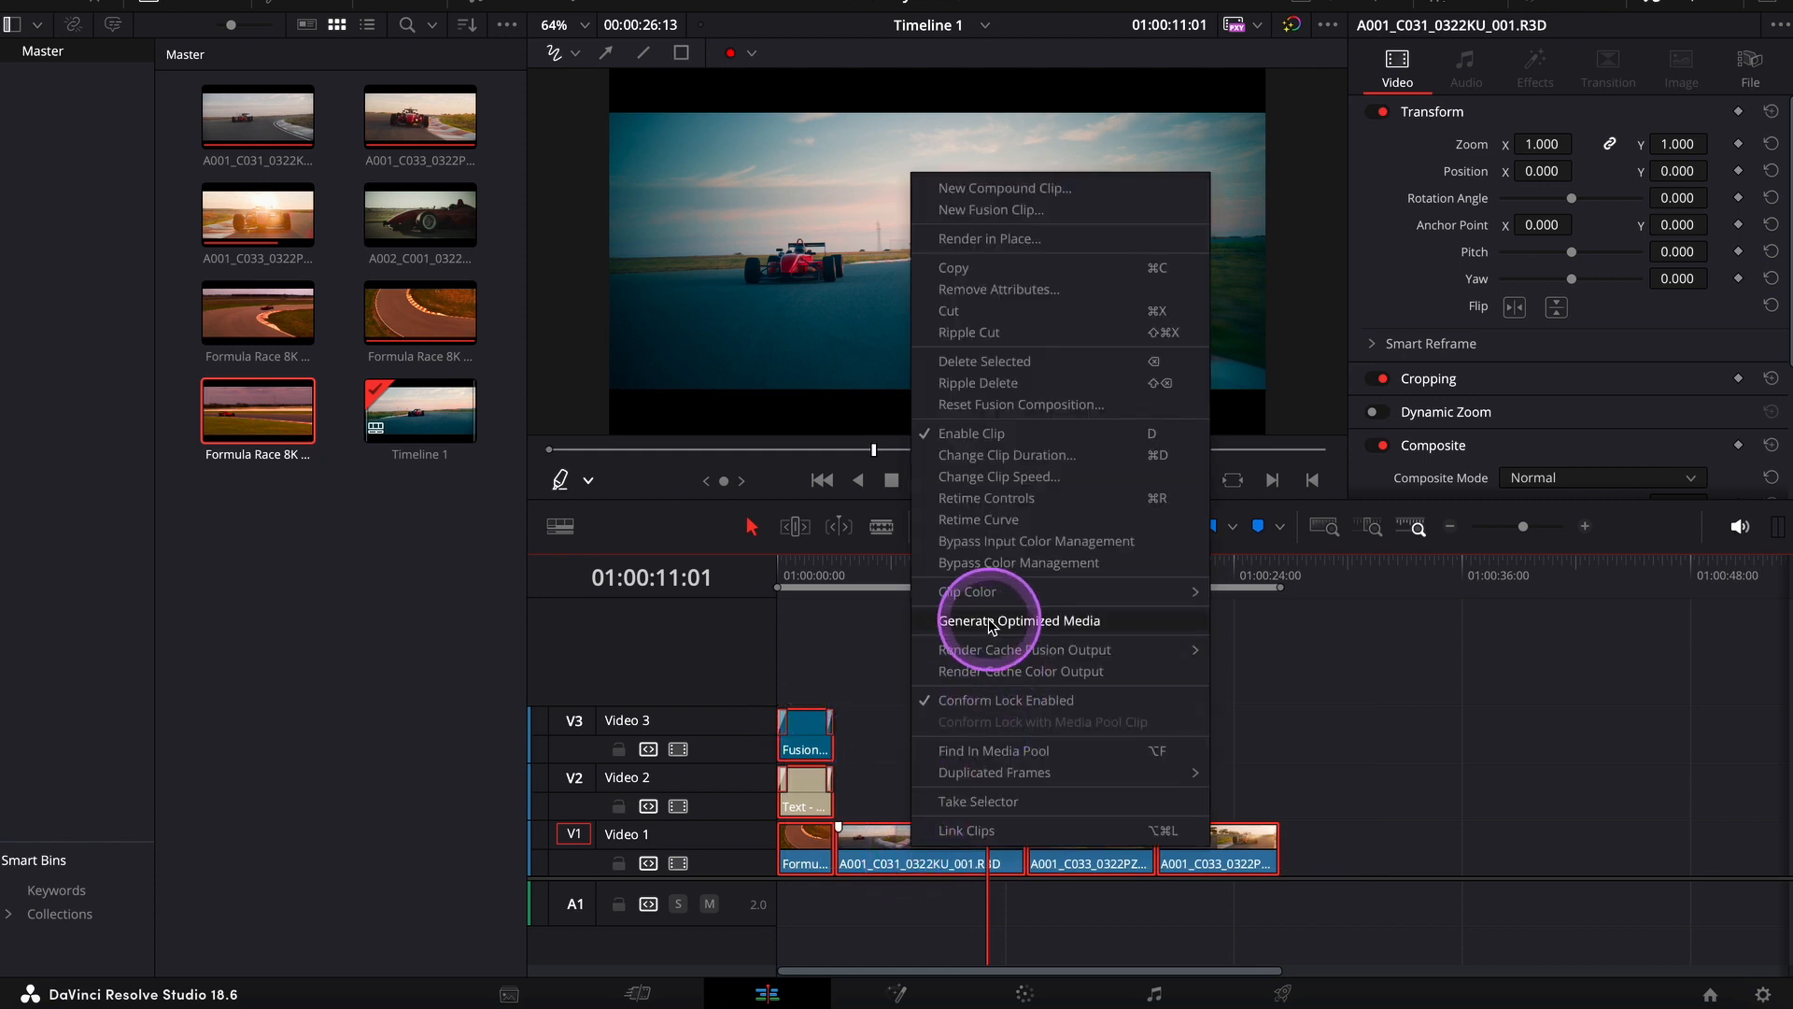
pyautogui.click(1018, 620)
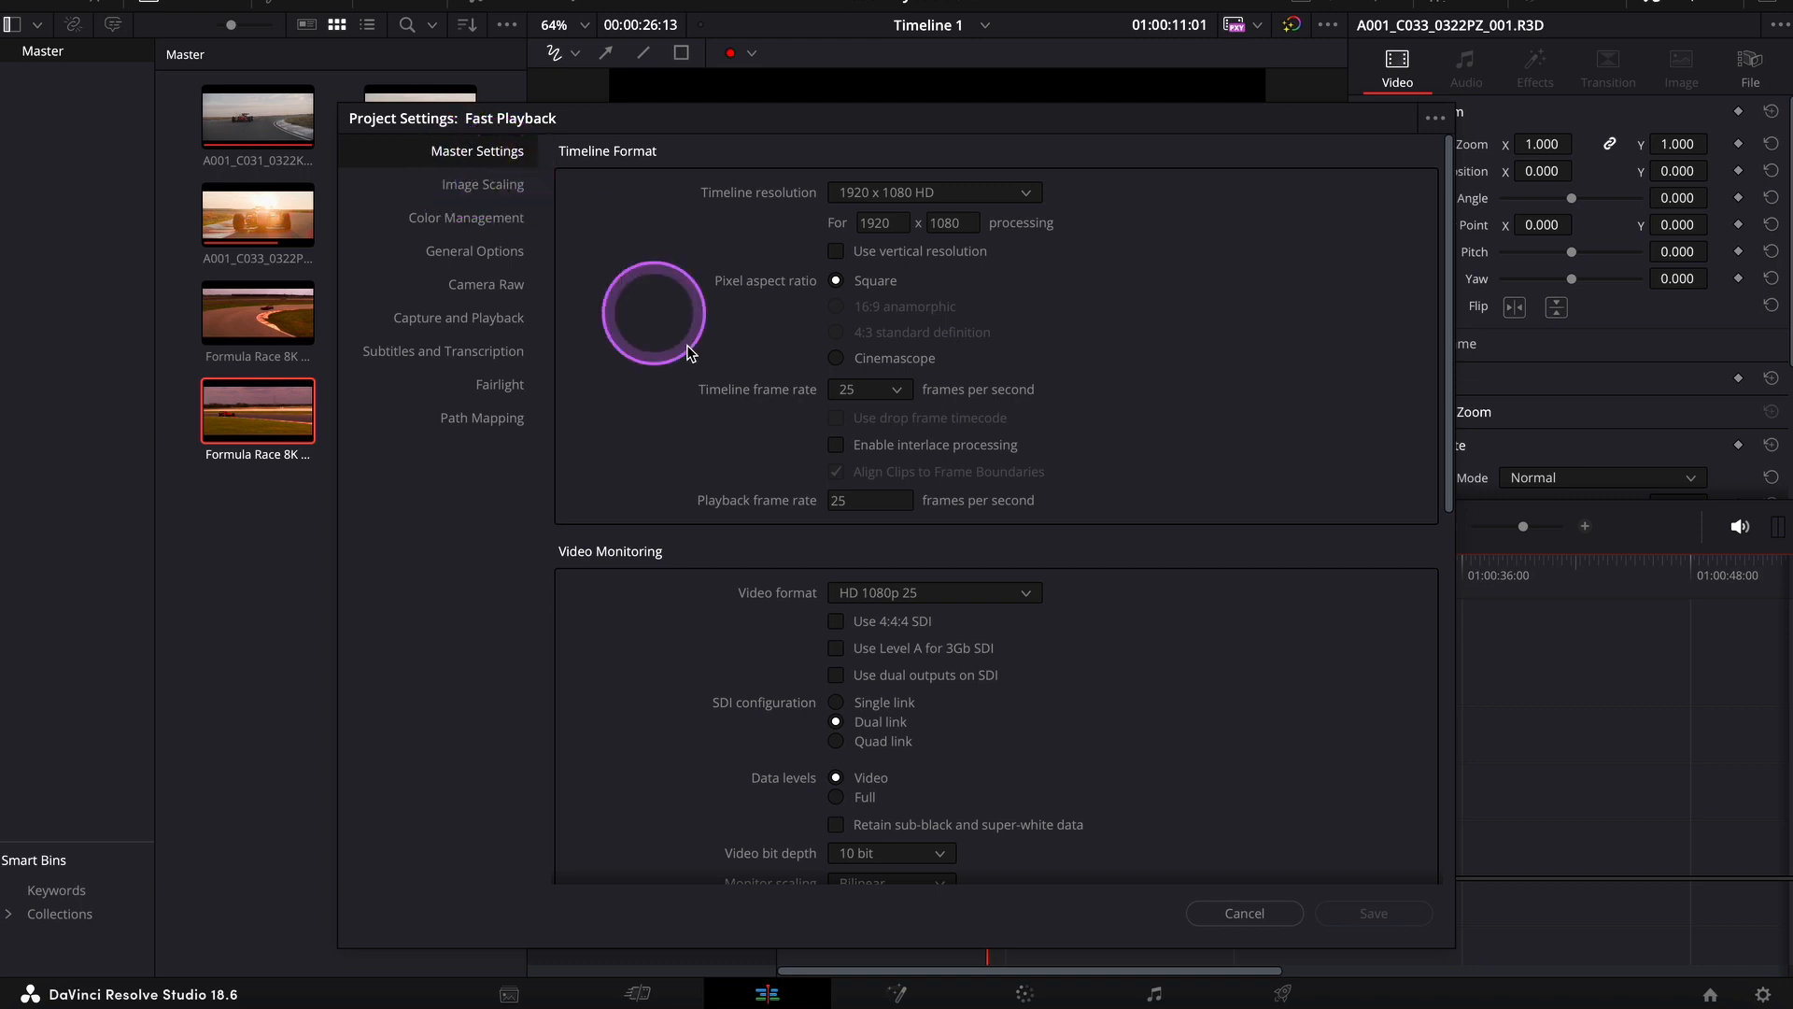
# Scroll Master Settings to Optimized Media and Render Cache and expand the proxy resolution choices
pyautogui.scroll(-3)
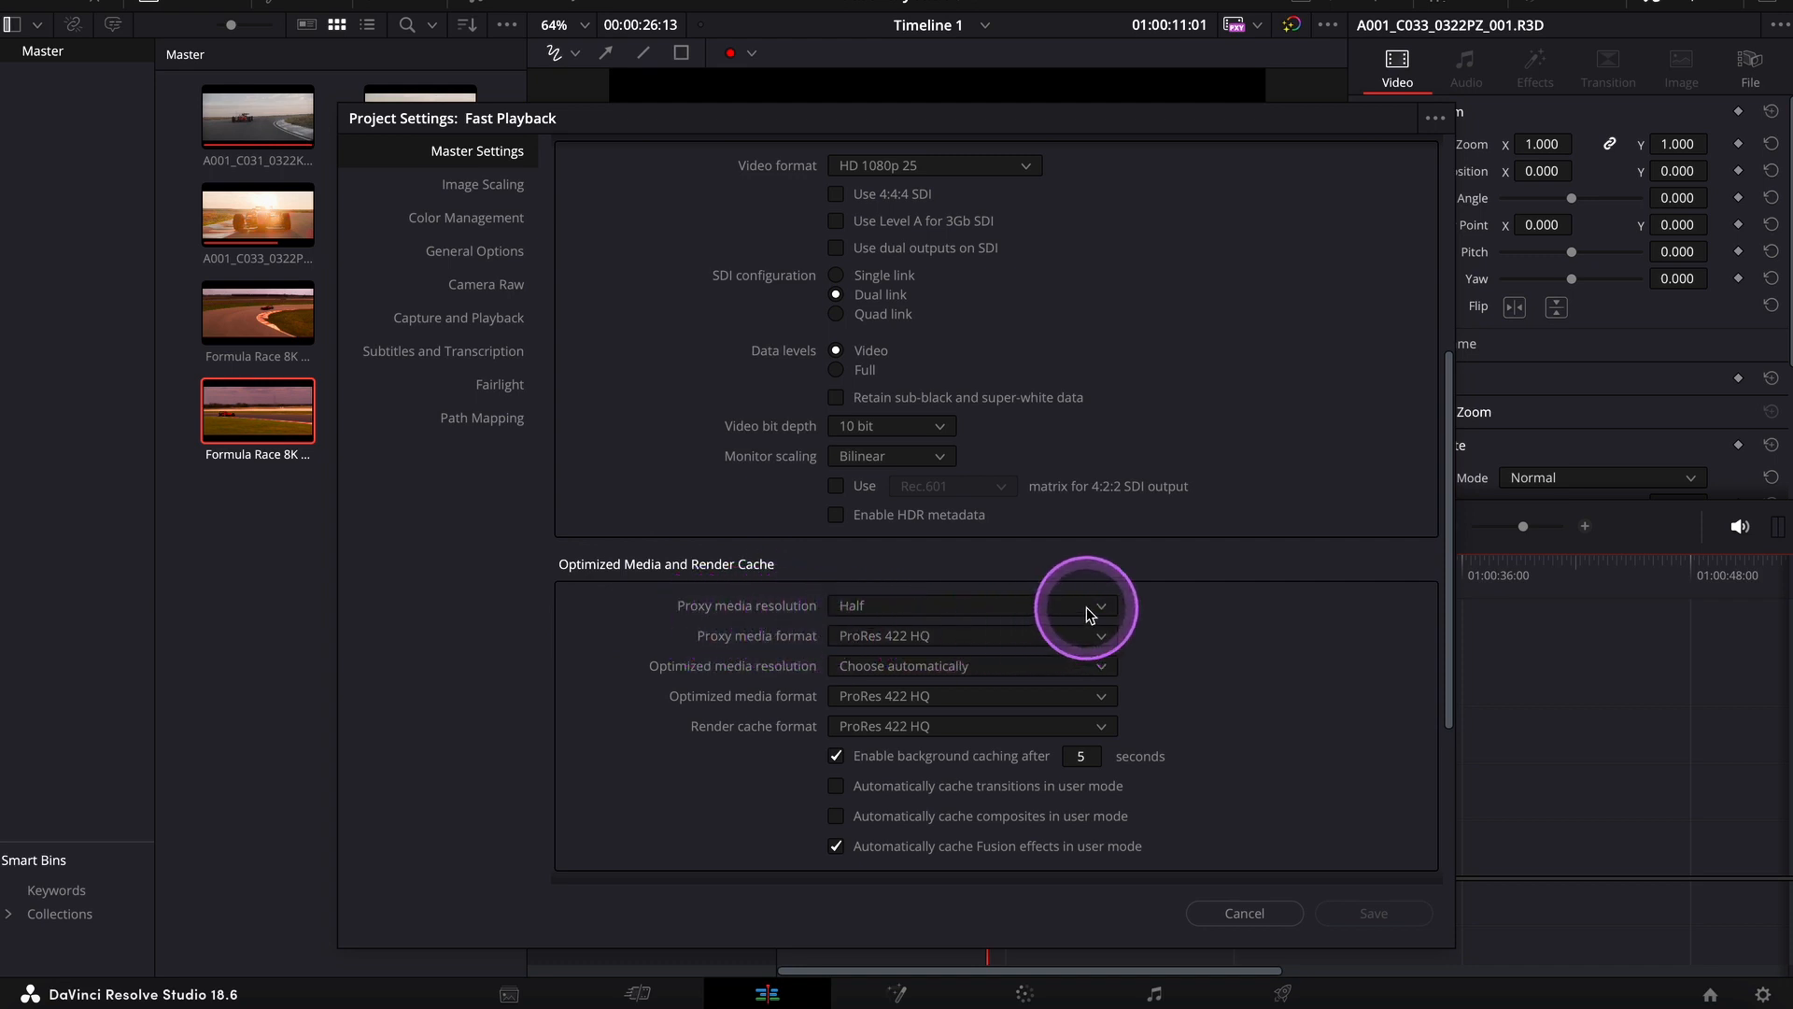
pyautogui.click(1097, 606)
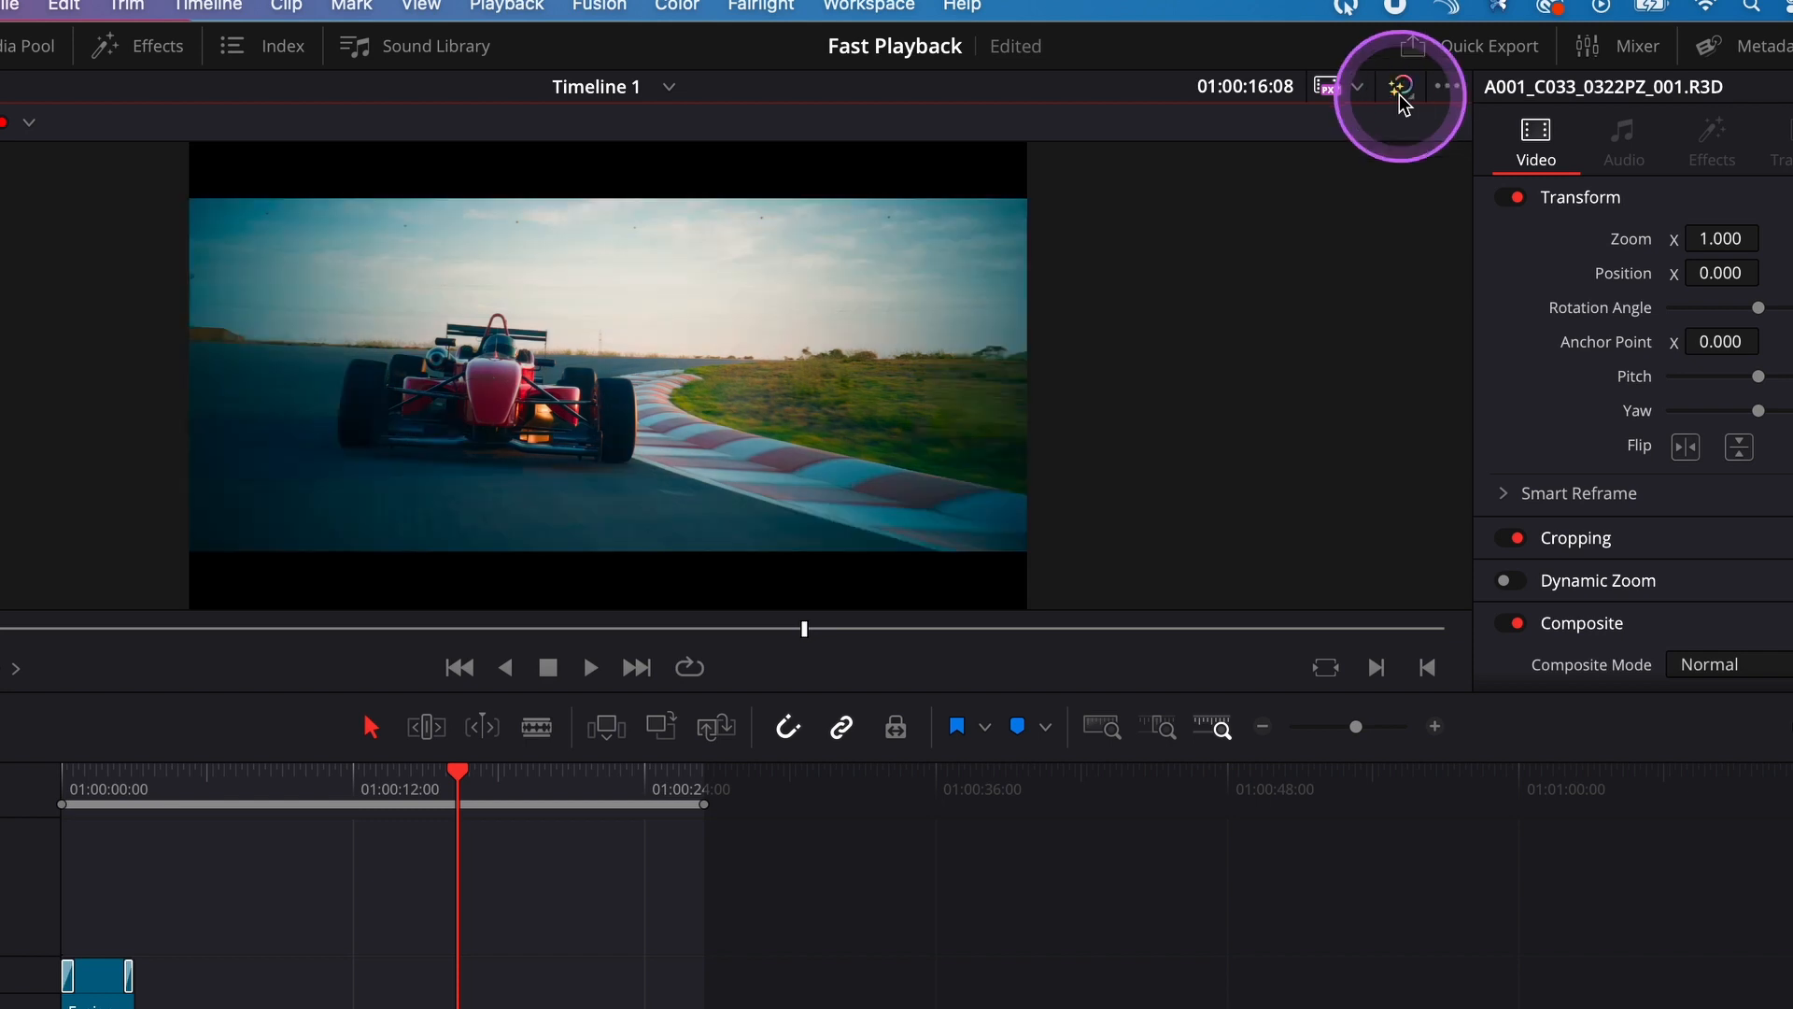
# Toggle the viewer's Bypass Color Grades and Fusion Effects button
pyautogui.click(1399, 88)
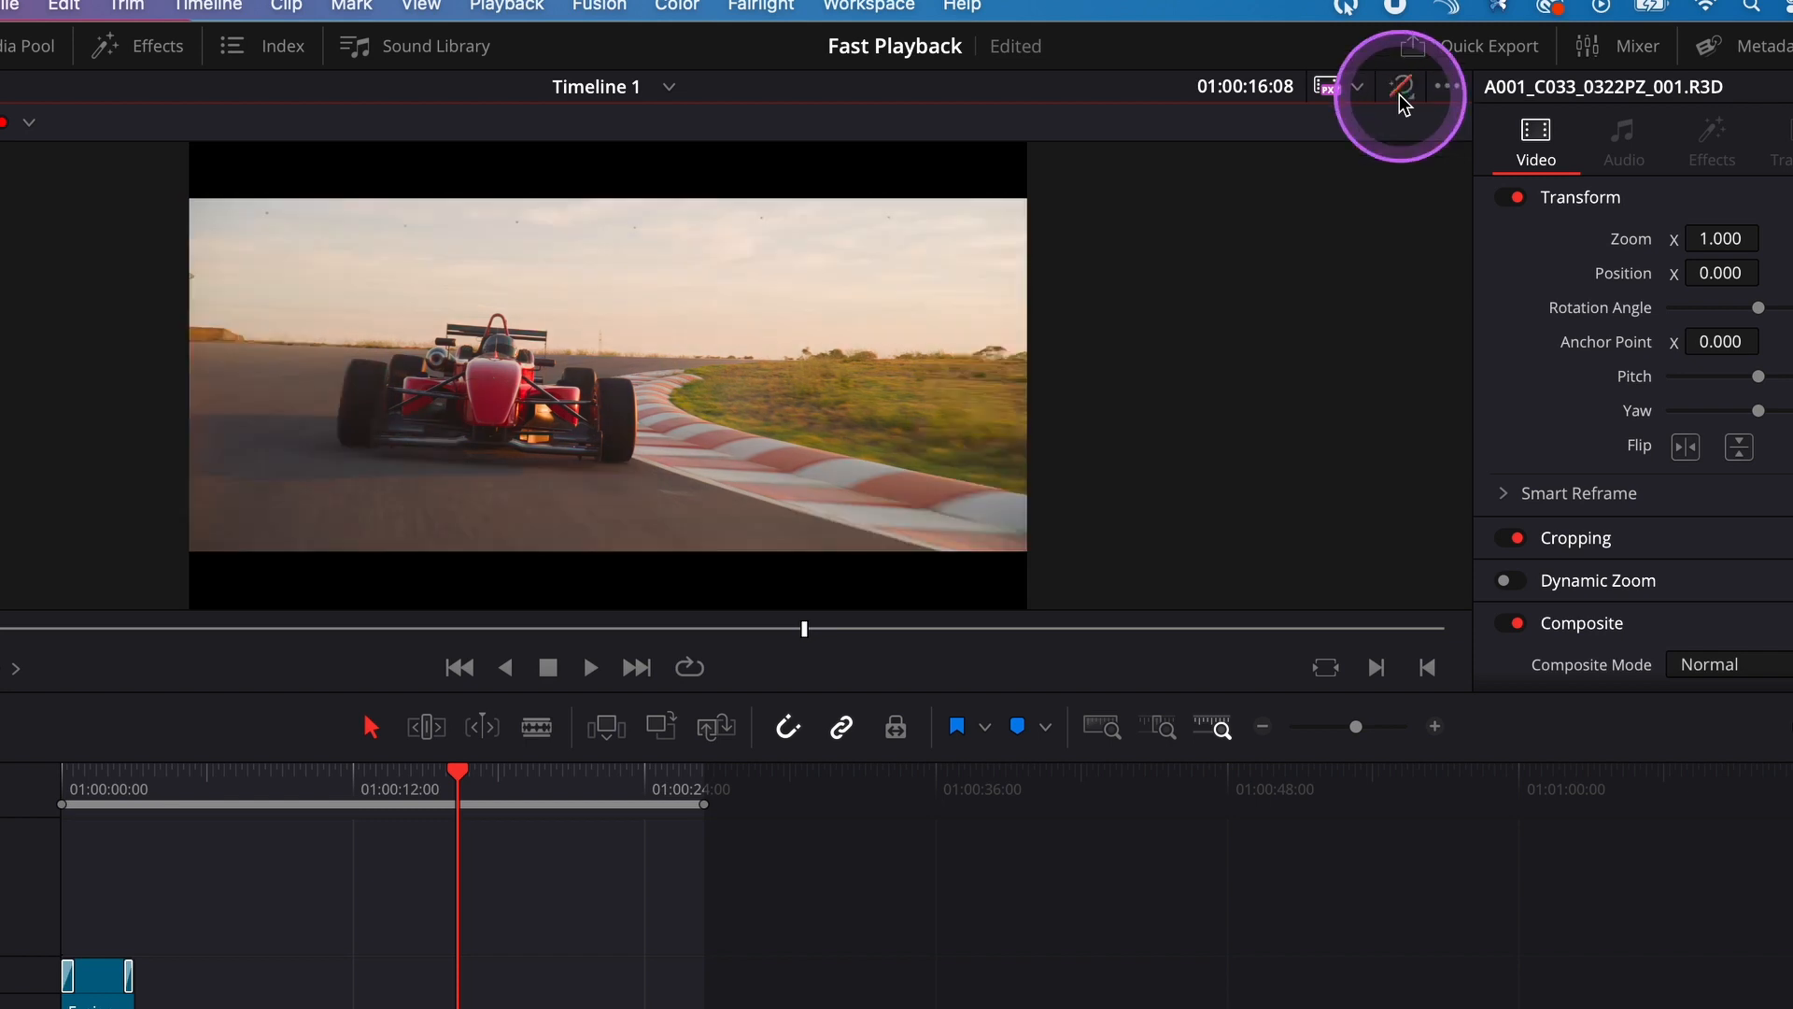
pyautogui.click(1400, 88)
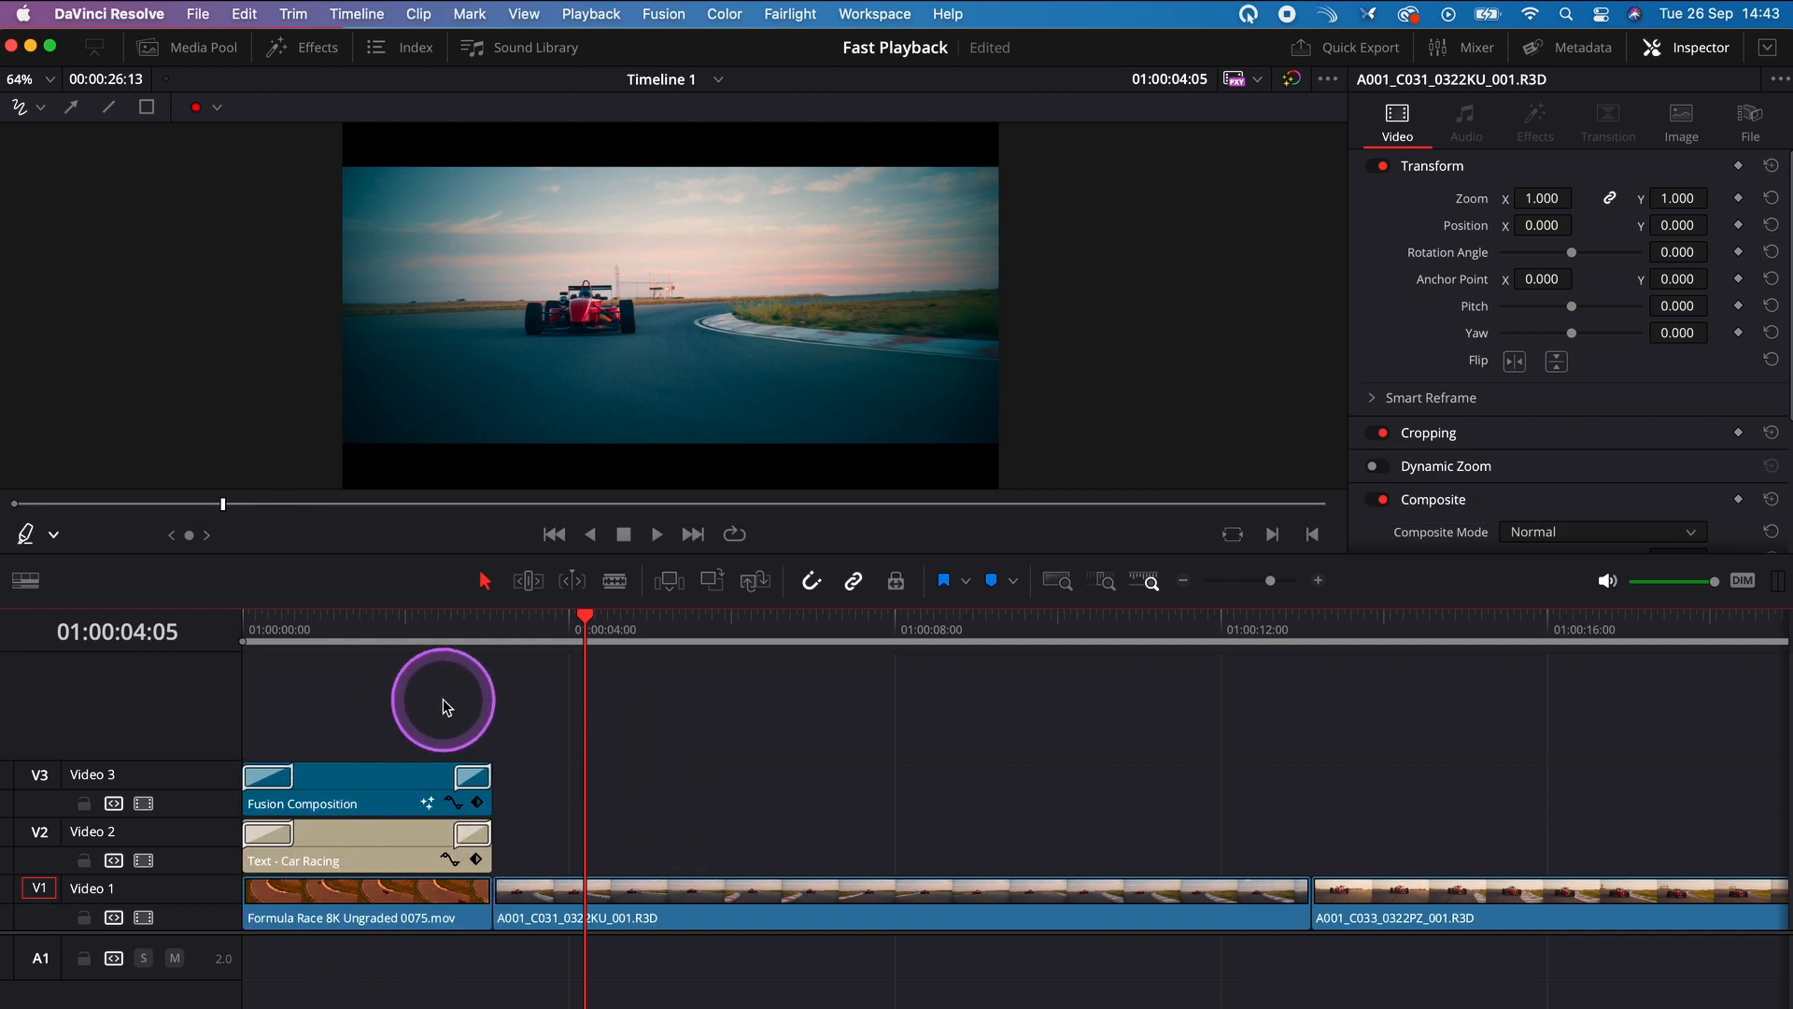
# Combine the Fusion composition and Car Racing title into Compound Clip 1
pyautogui.rightClick(366, 788)
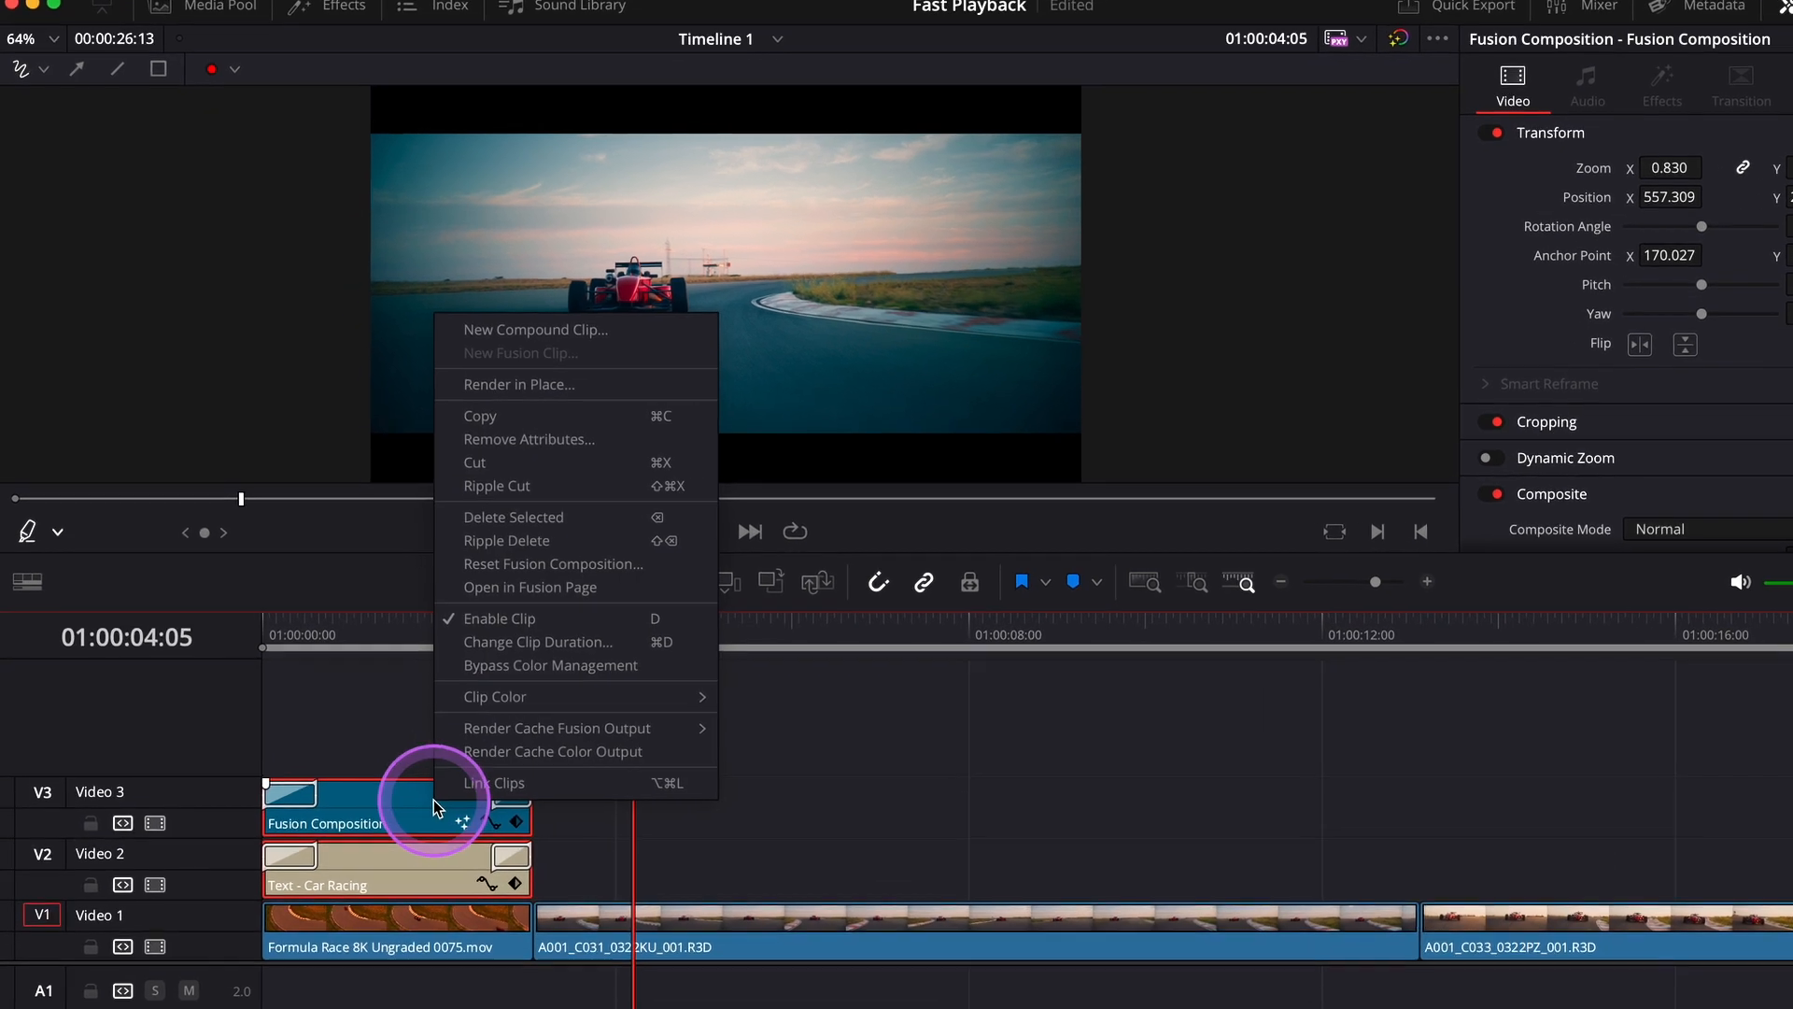
pyautogui.click(534, 329)
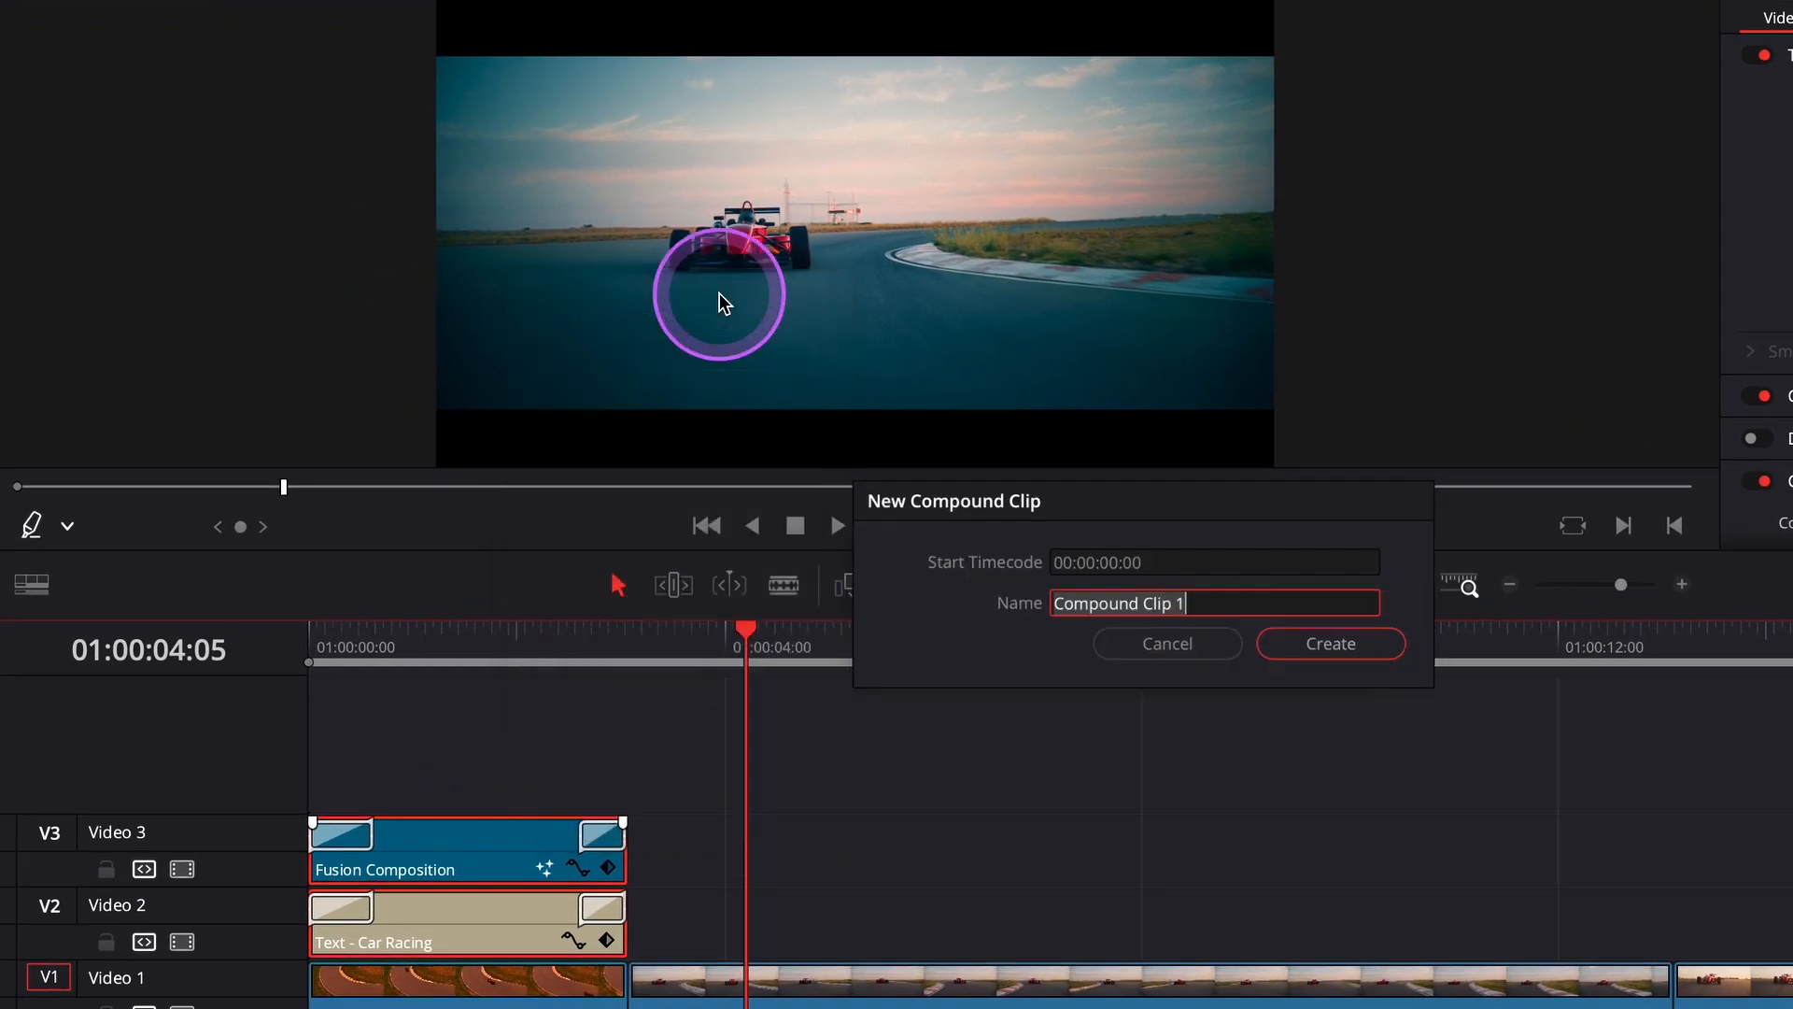
pyautogui.click(1331, 642)
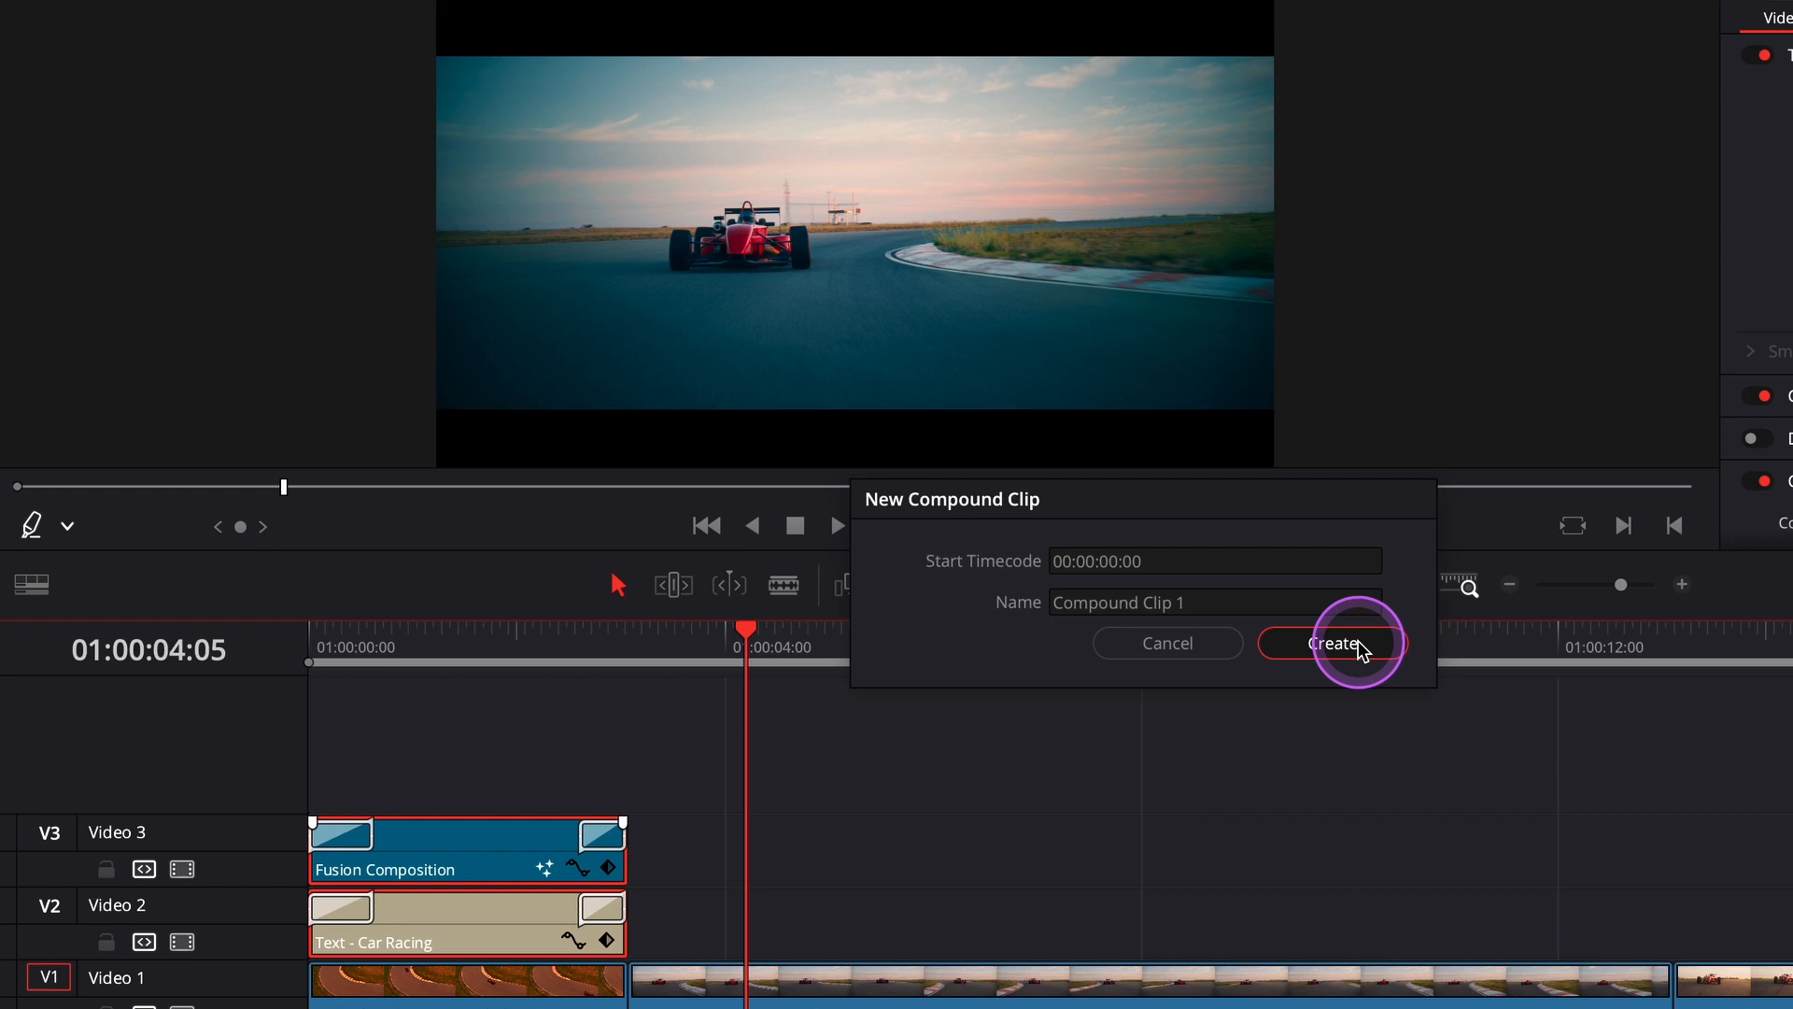
pyautogui.click(1330, 641)
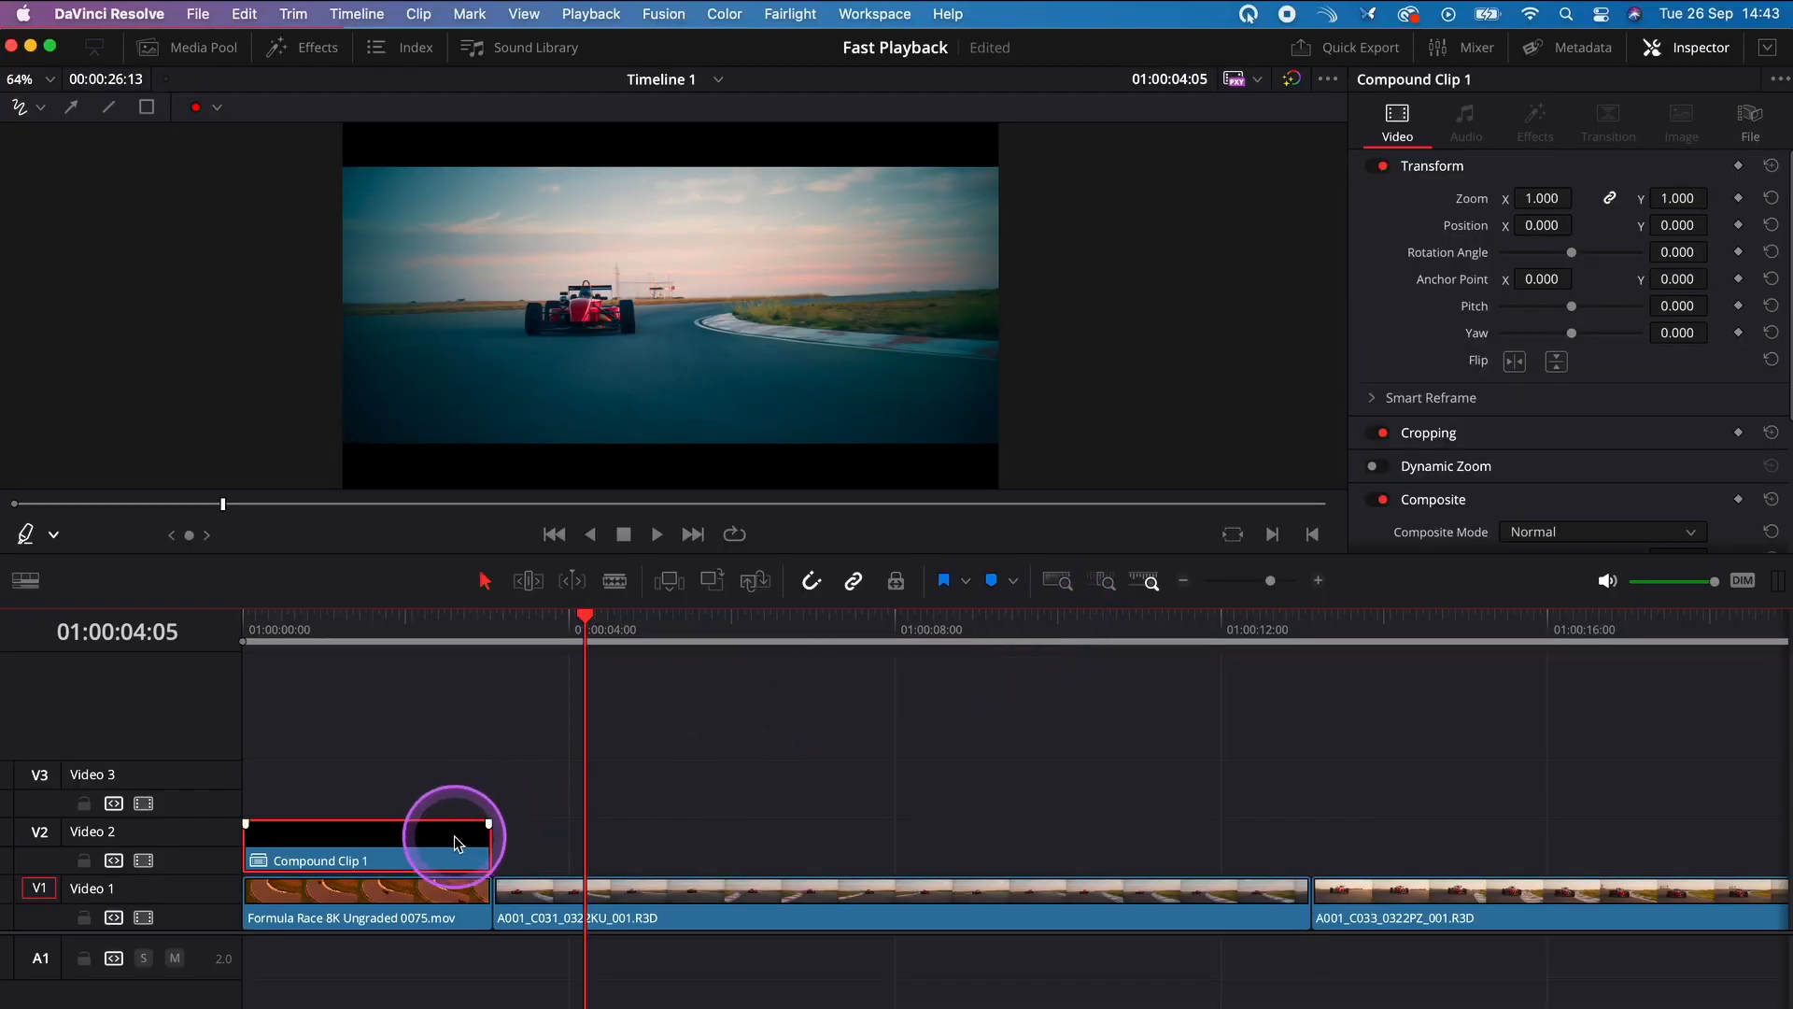
# Render Compound Clip 1 in place as a ProRes movie
pyautogui.rightClick(370, 860)
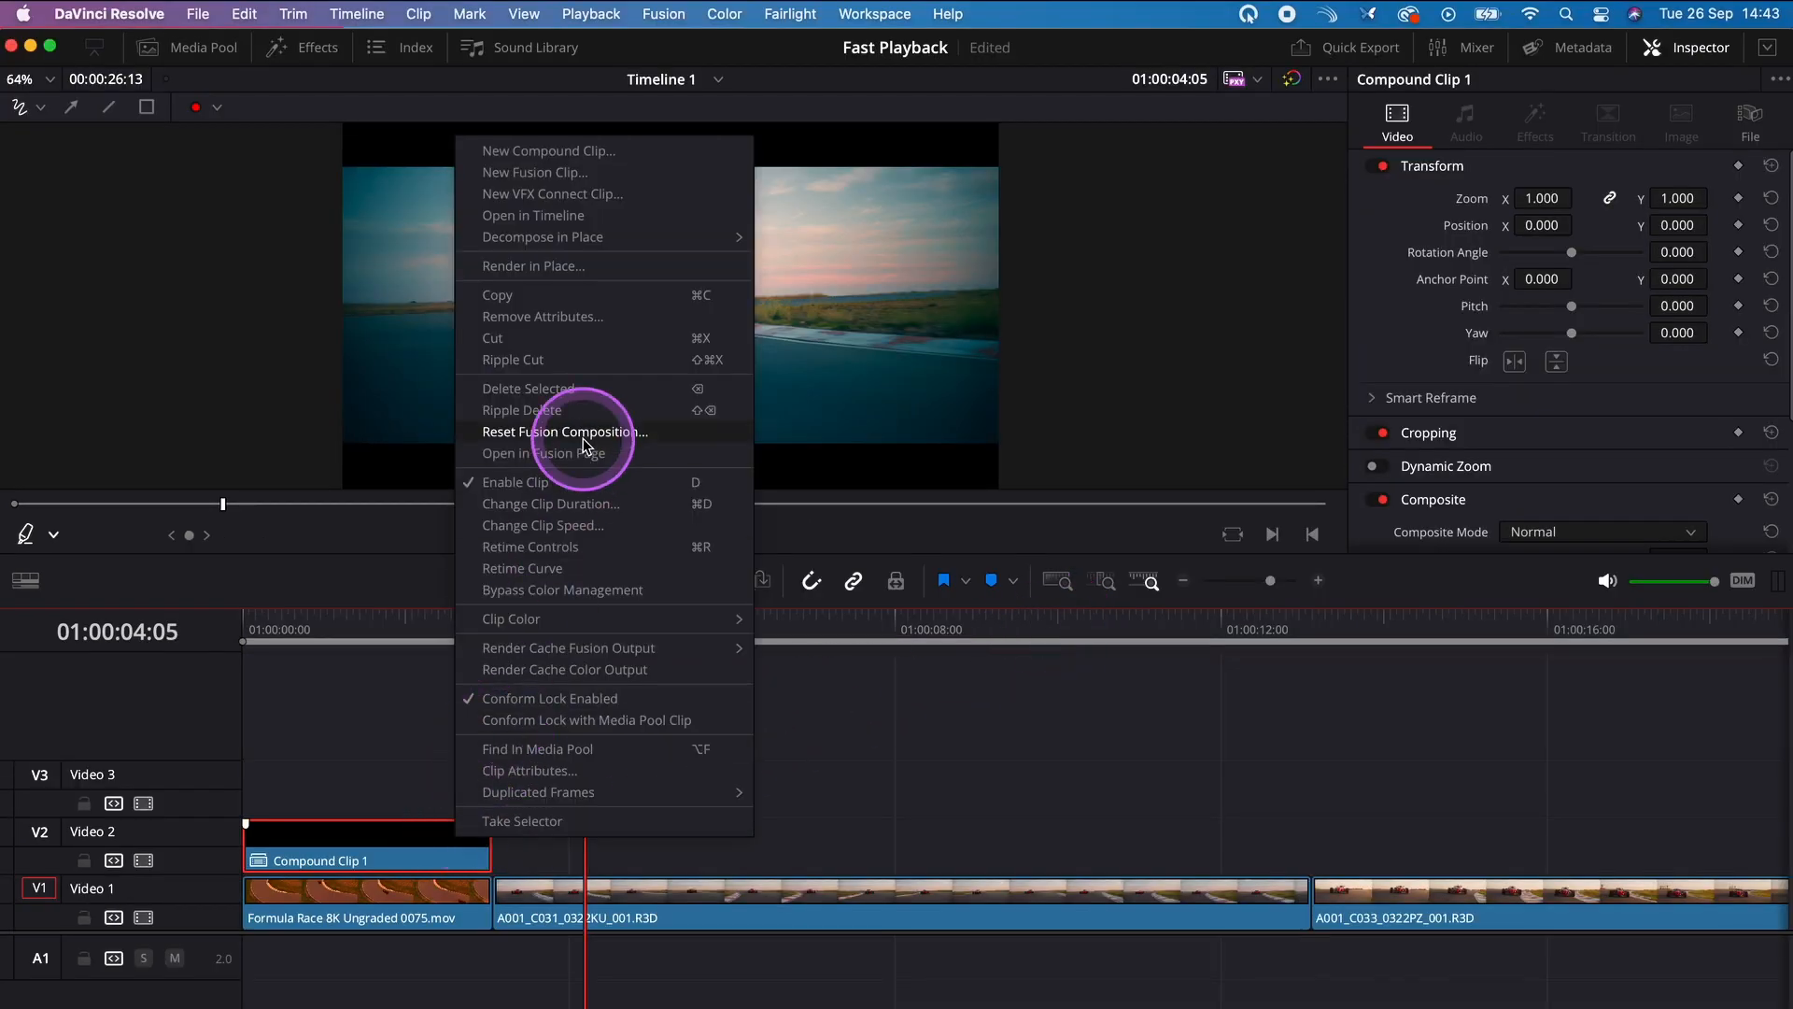
pyautogui.click(533, 266)
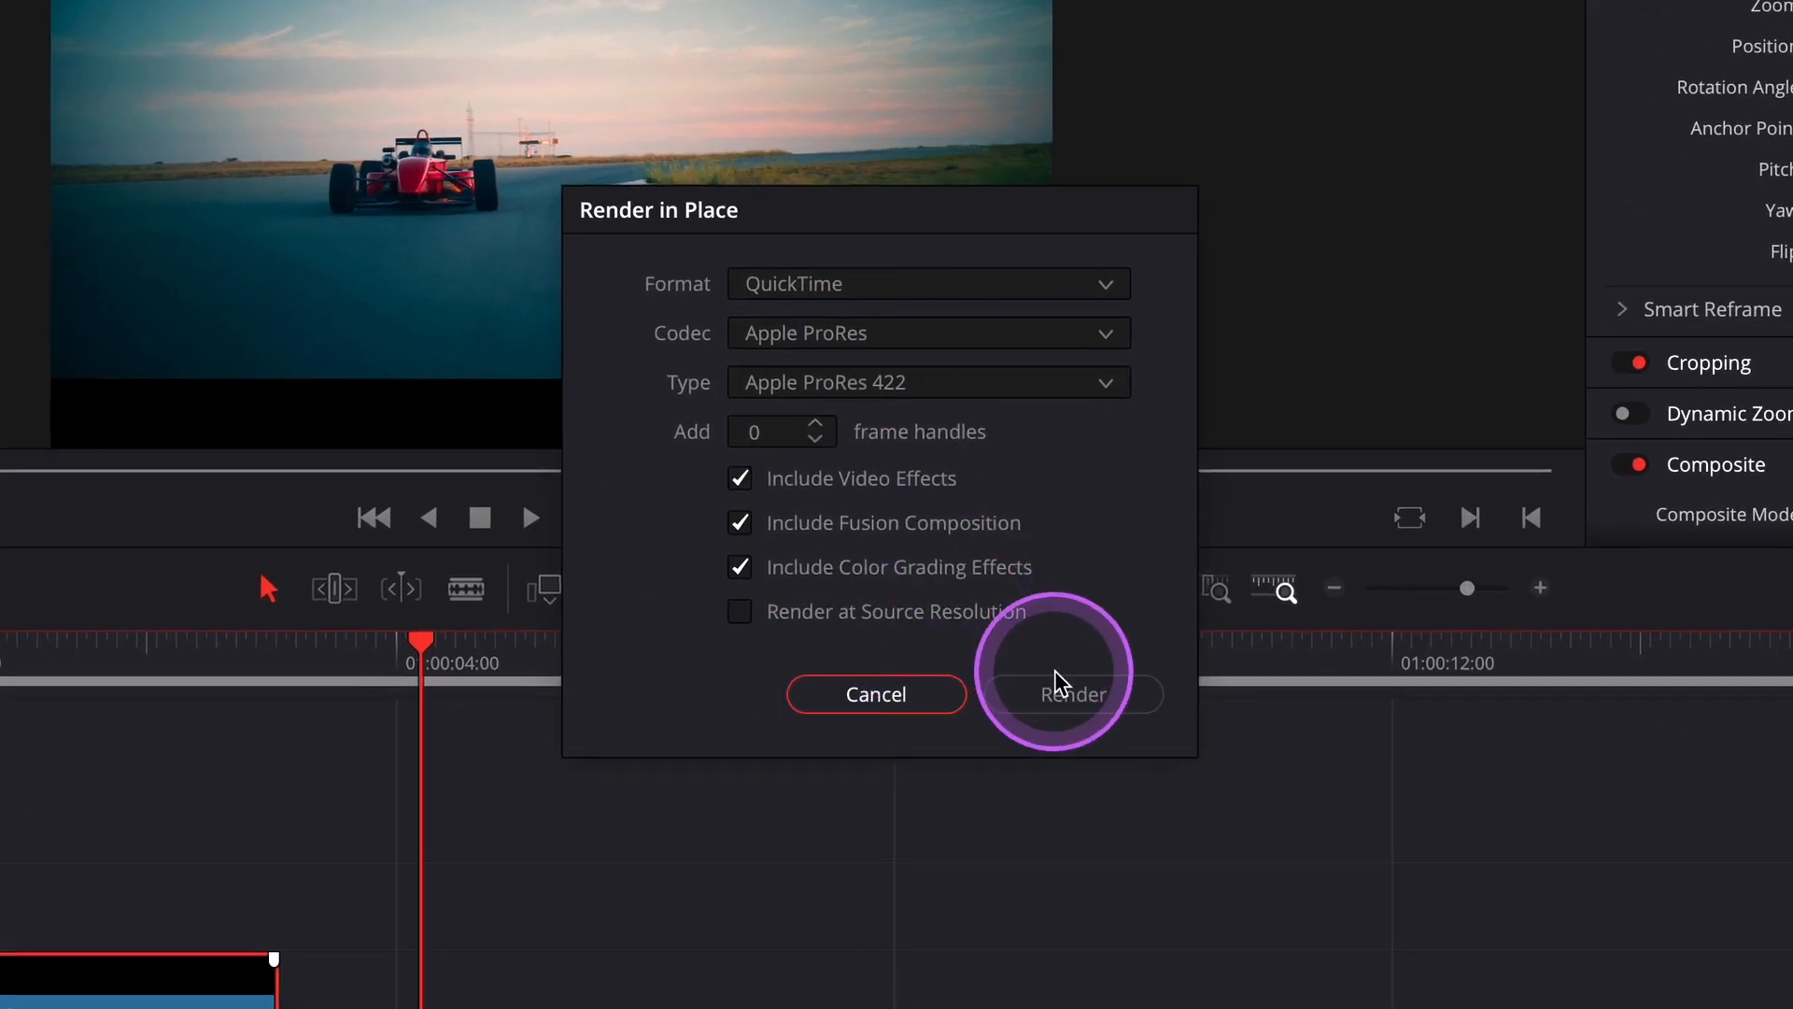
pyautogui.click(1069, 695)
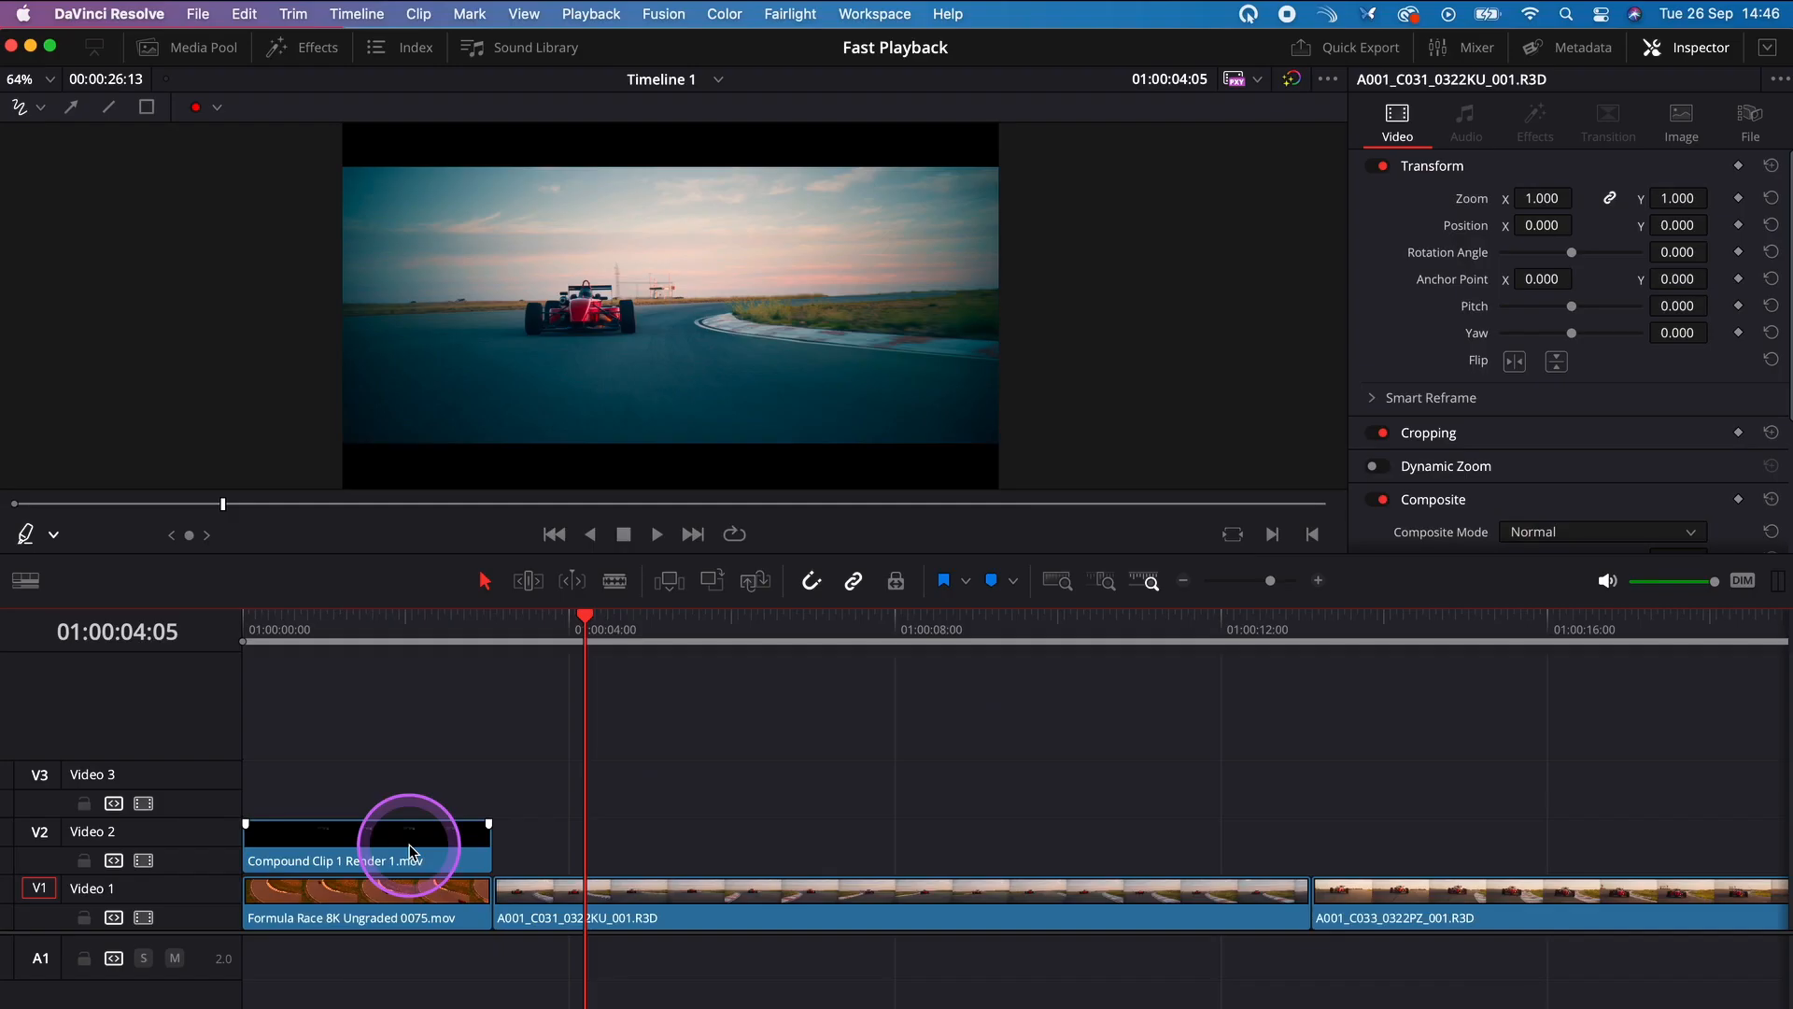
# Decompose the rendered movie on Video 2 back to the original Compound Clip 1
pyautogui.rightClick(366, 846)
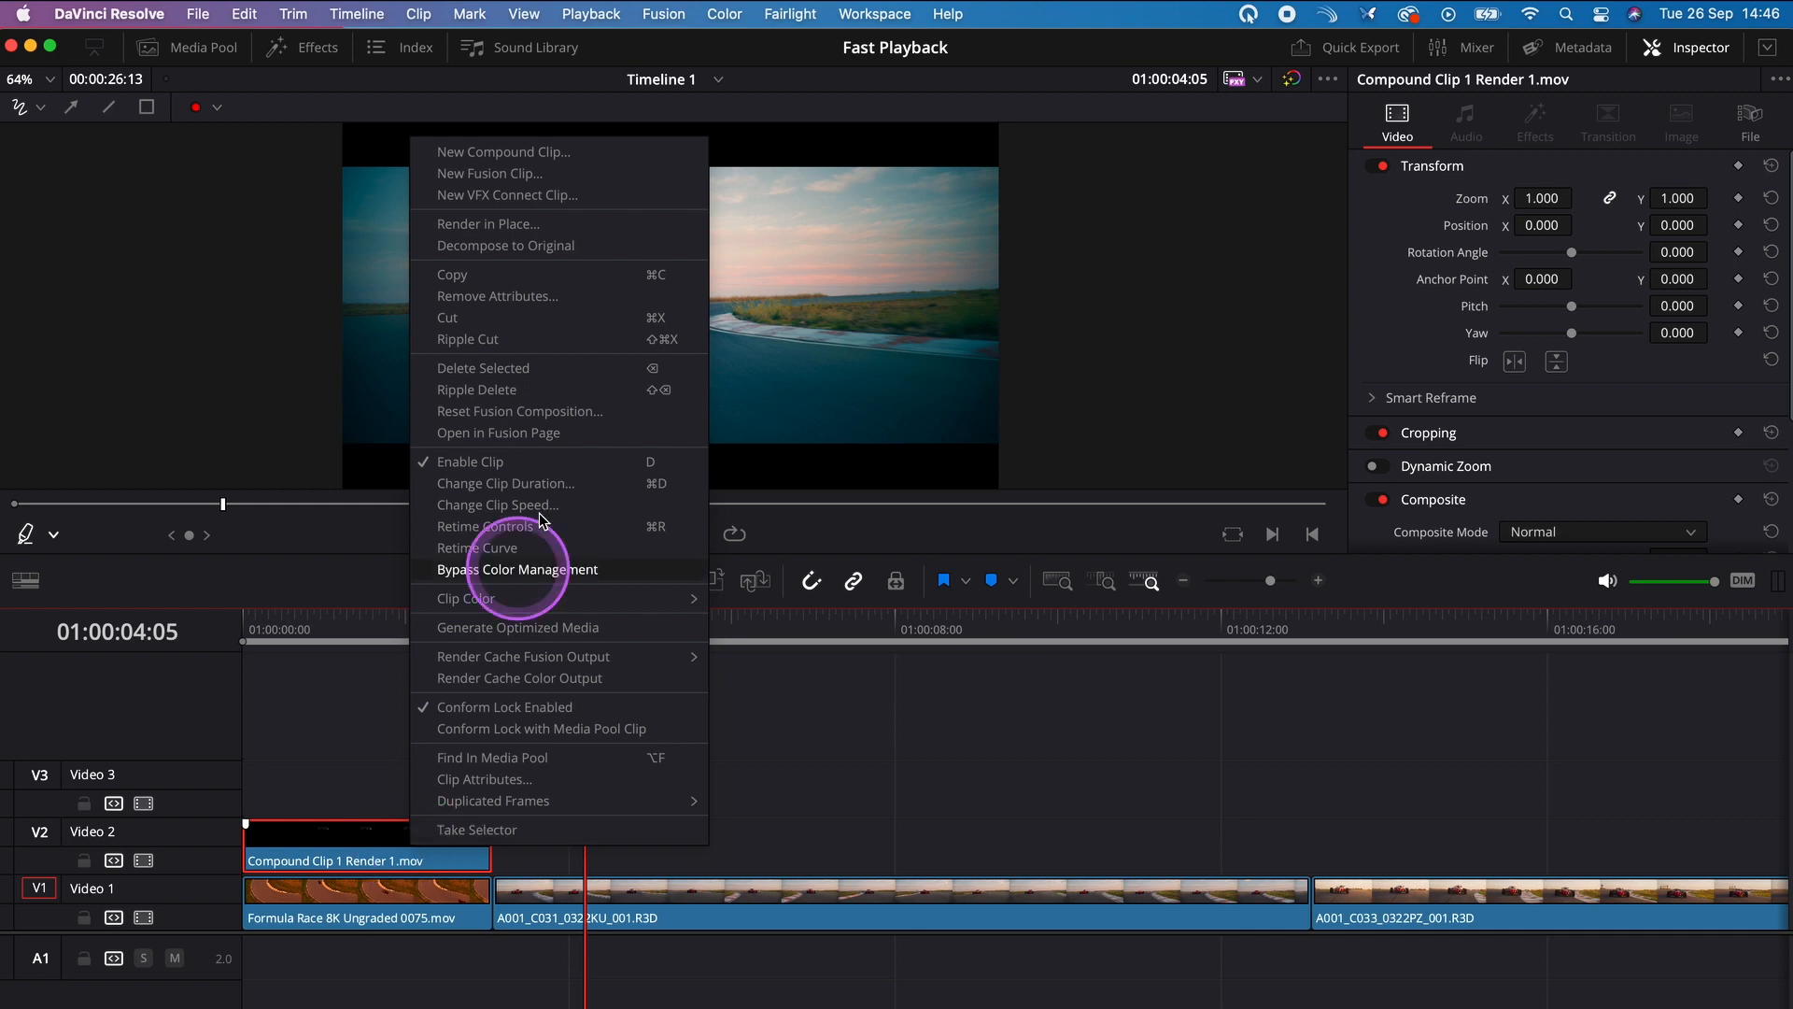
pyautogui.moveTo(548, 247)
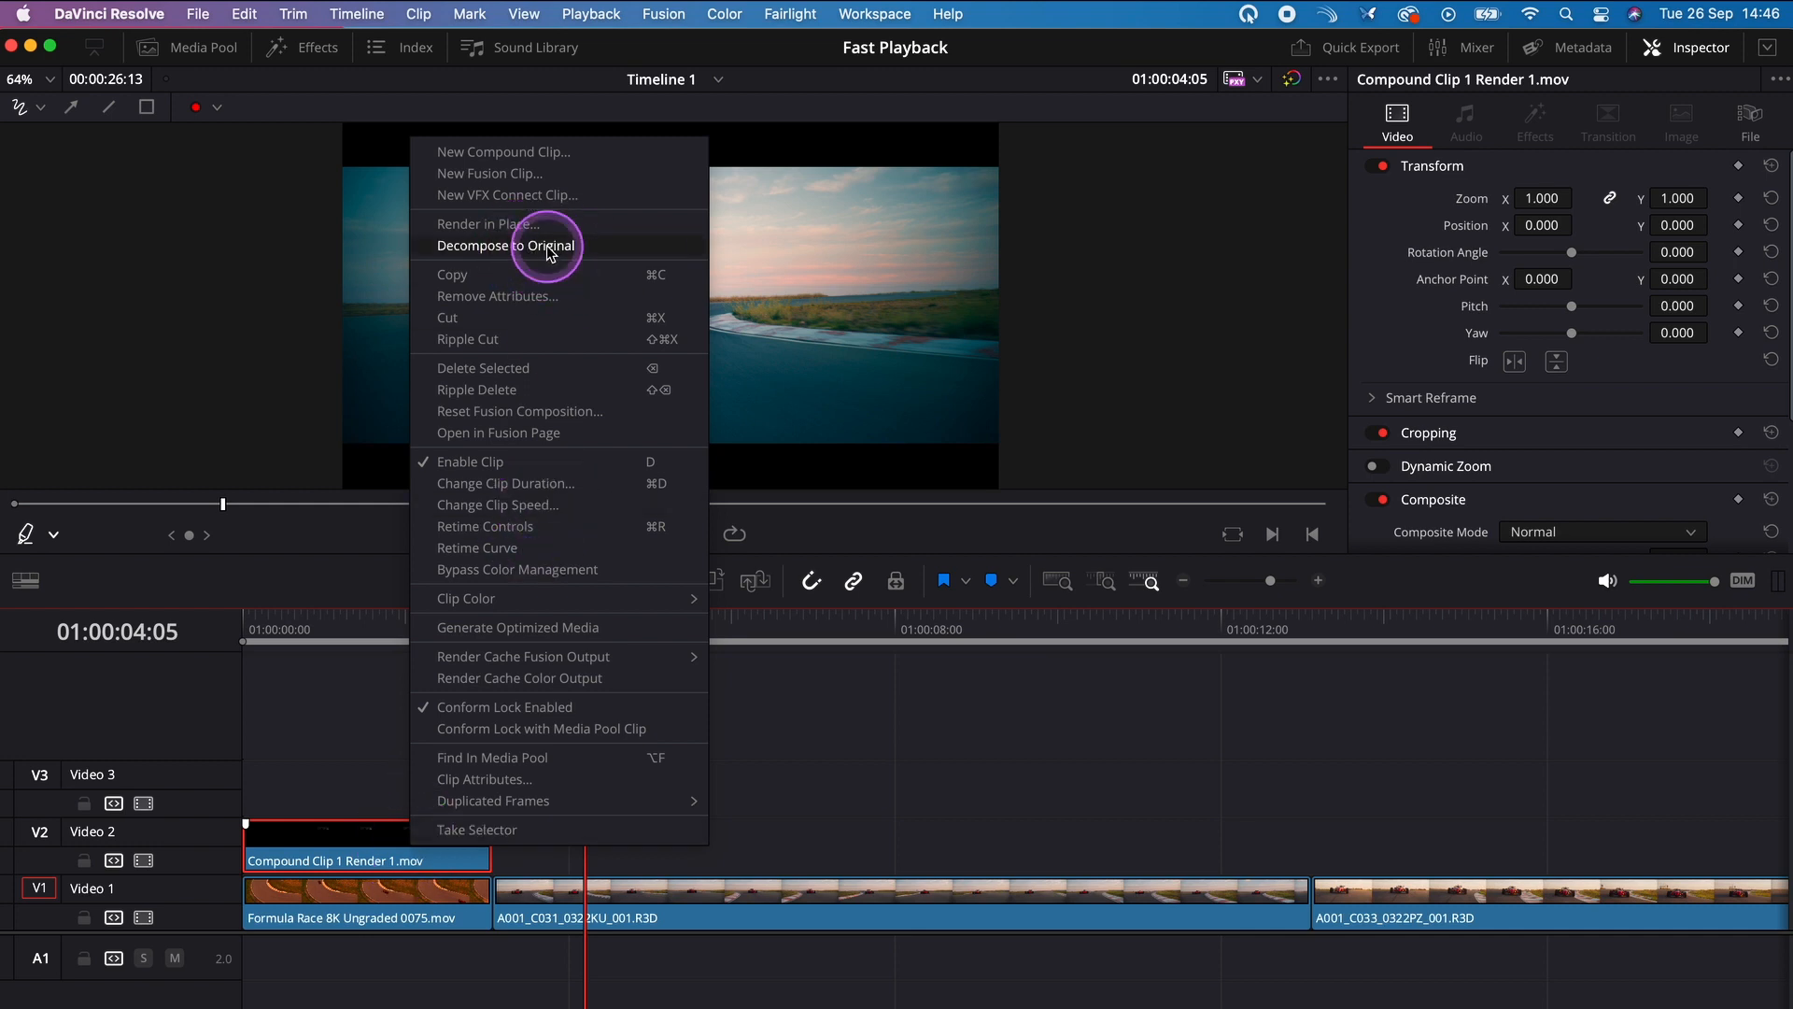
pyautogui.click(507, 244)
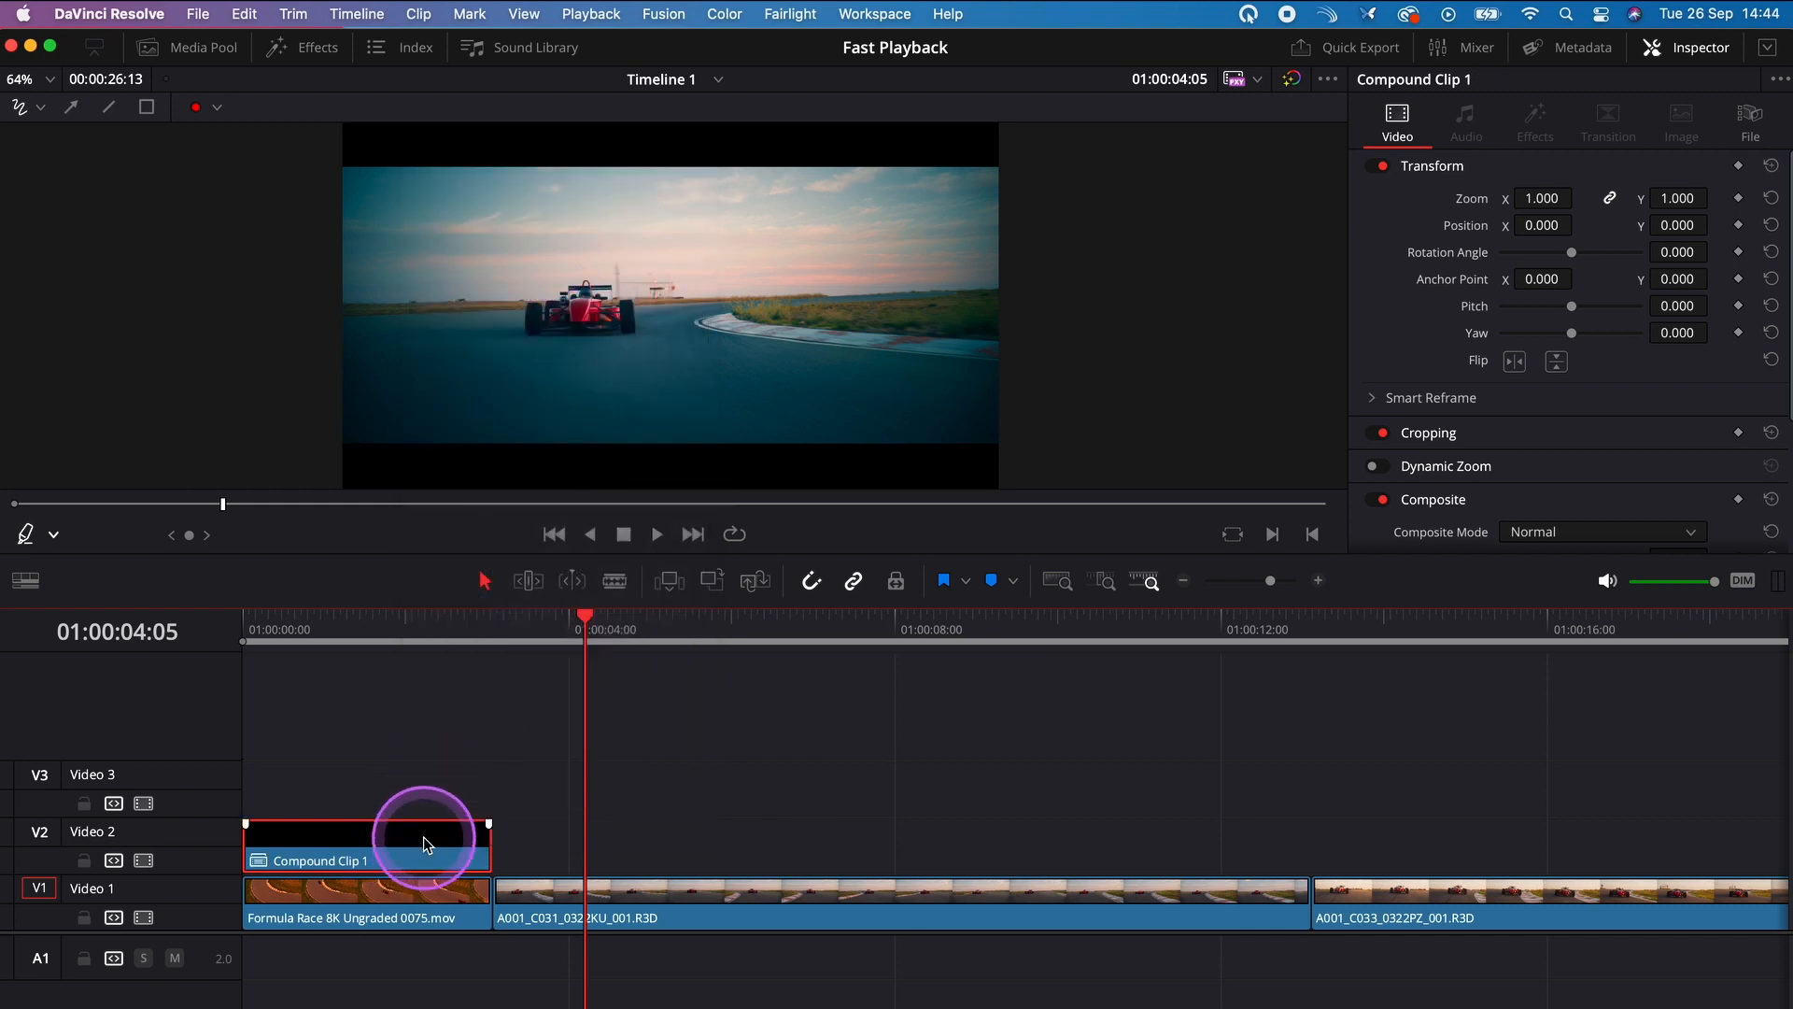